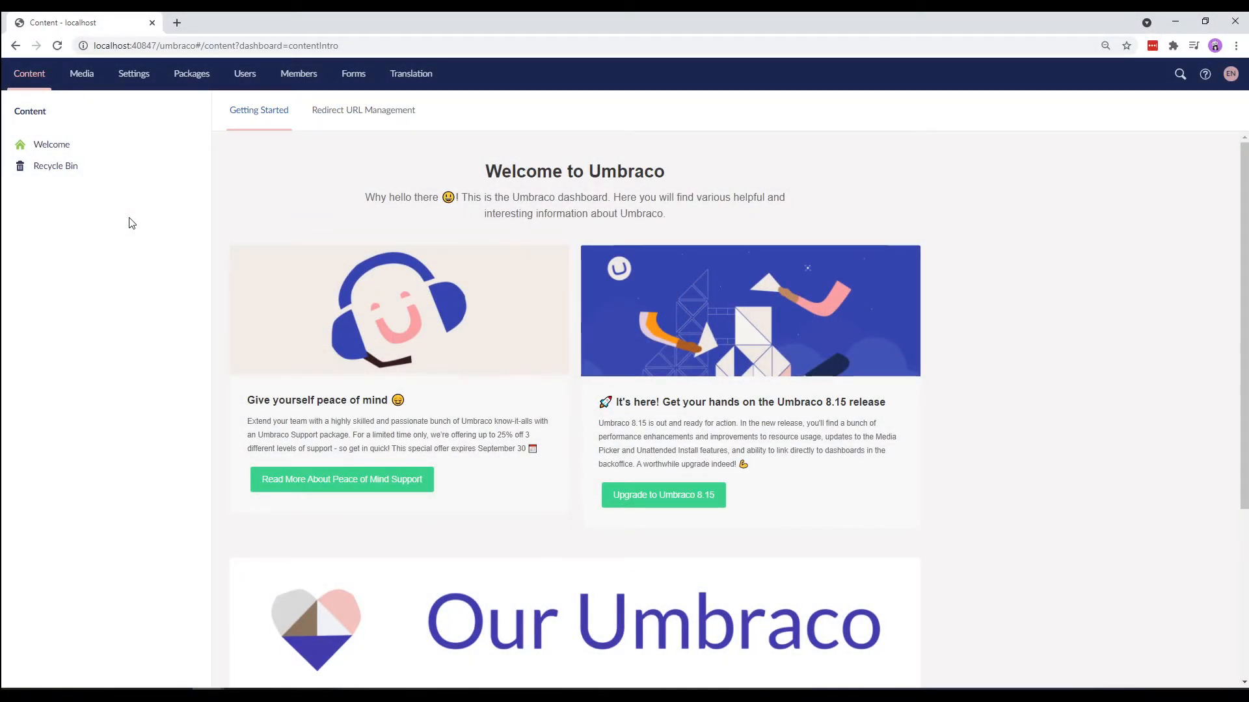
Step: Start a new Document Type with Template from the Settings section
left_click(133, 74)
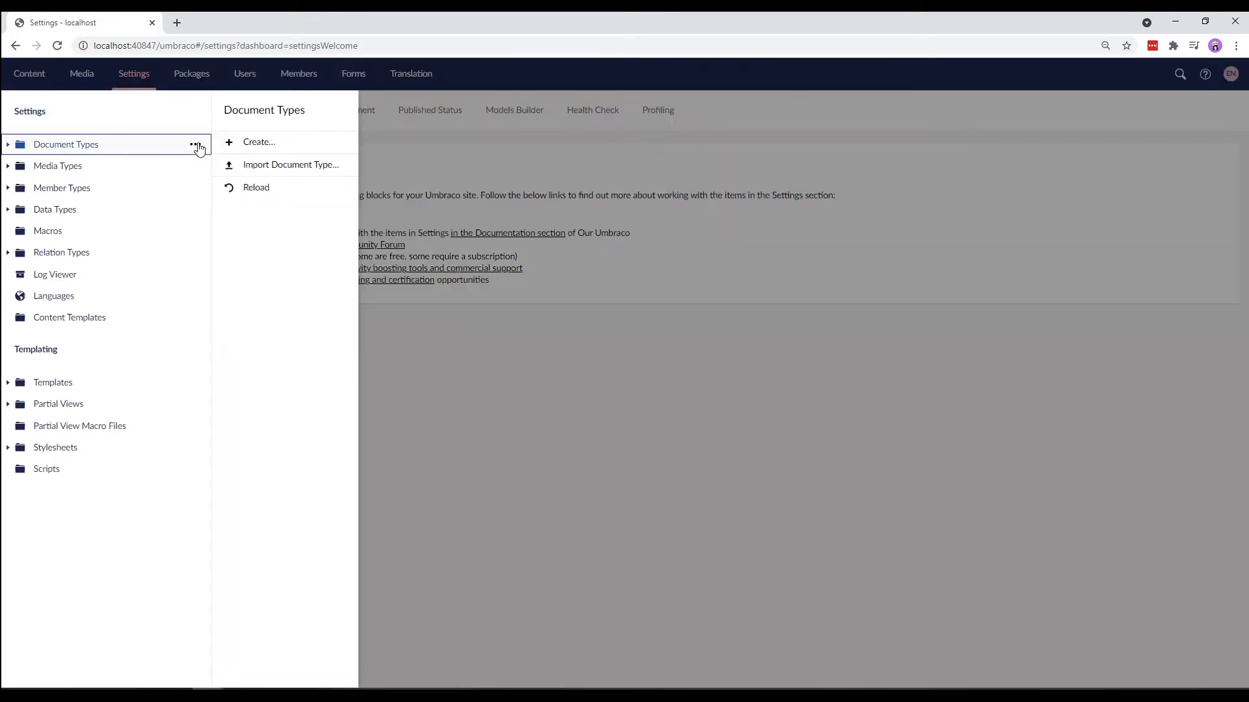
left_click(259, 142)
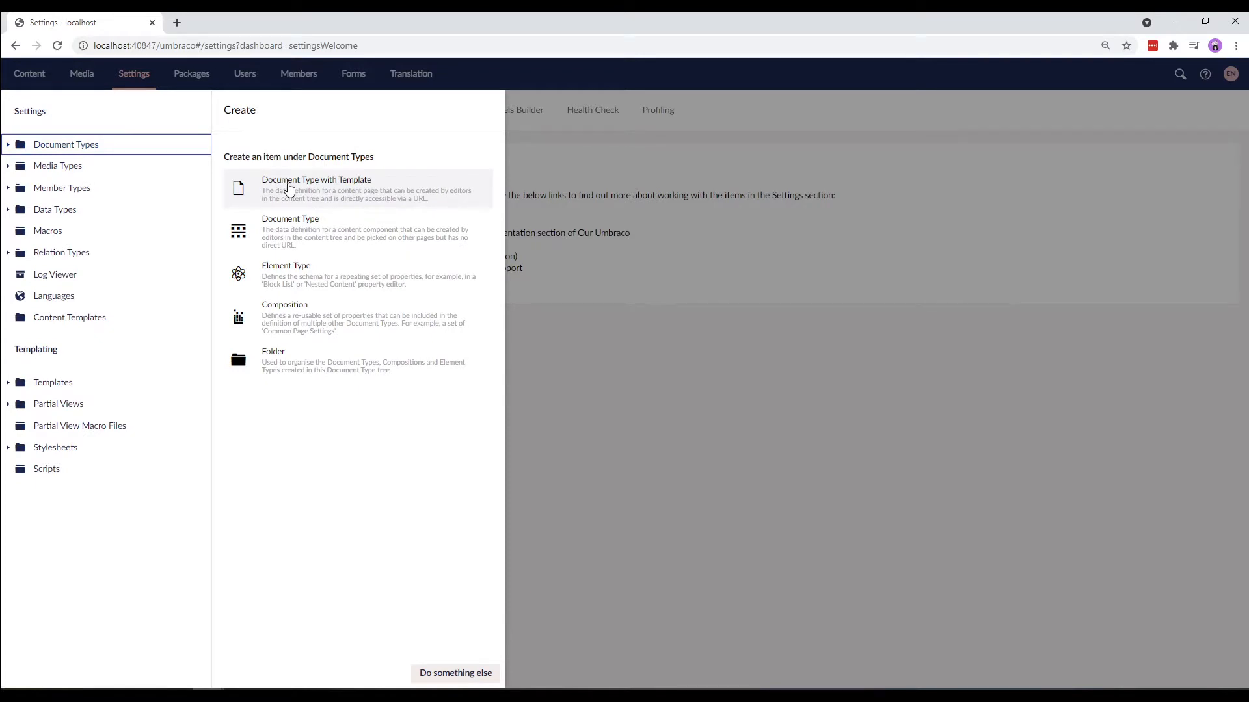
left_click(316, 188)
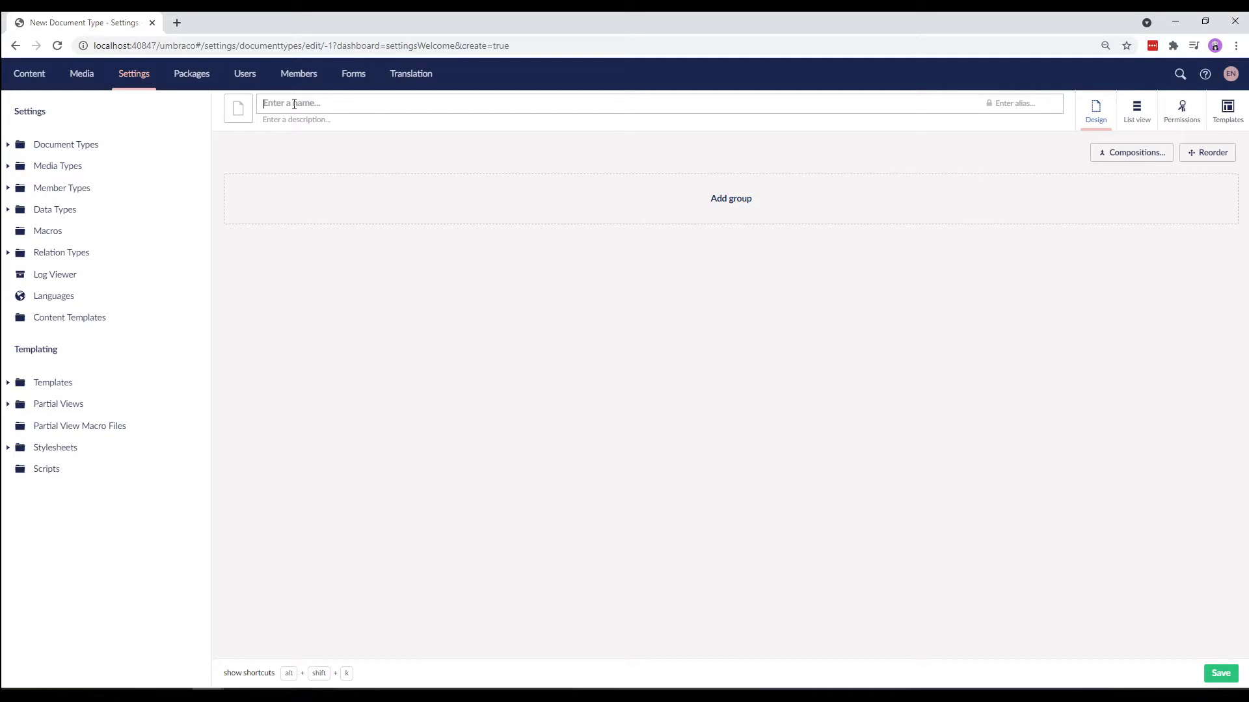
Step: Name the document type 'Content Page', give it a teal icon and description, and add a group
type("Content Page")
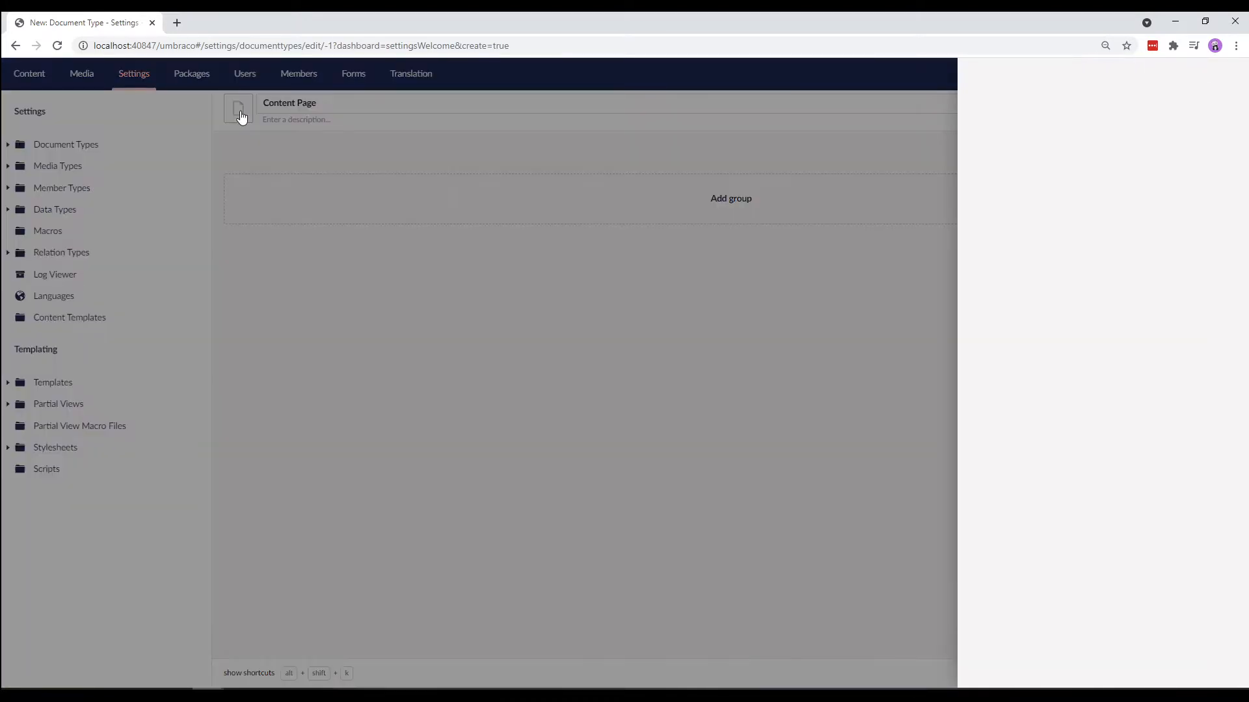
left_click(237, 109)
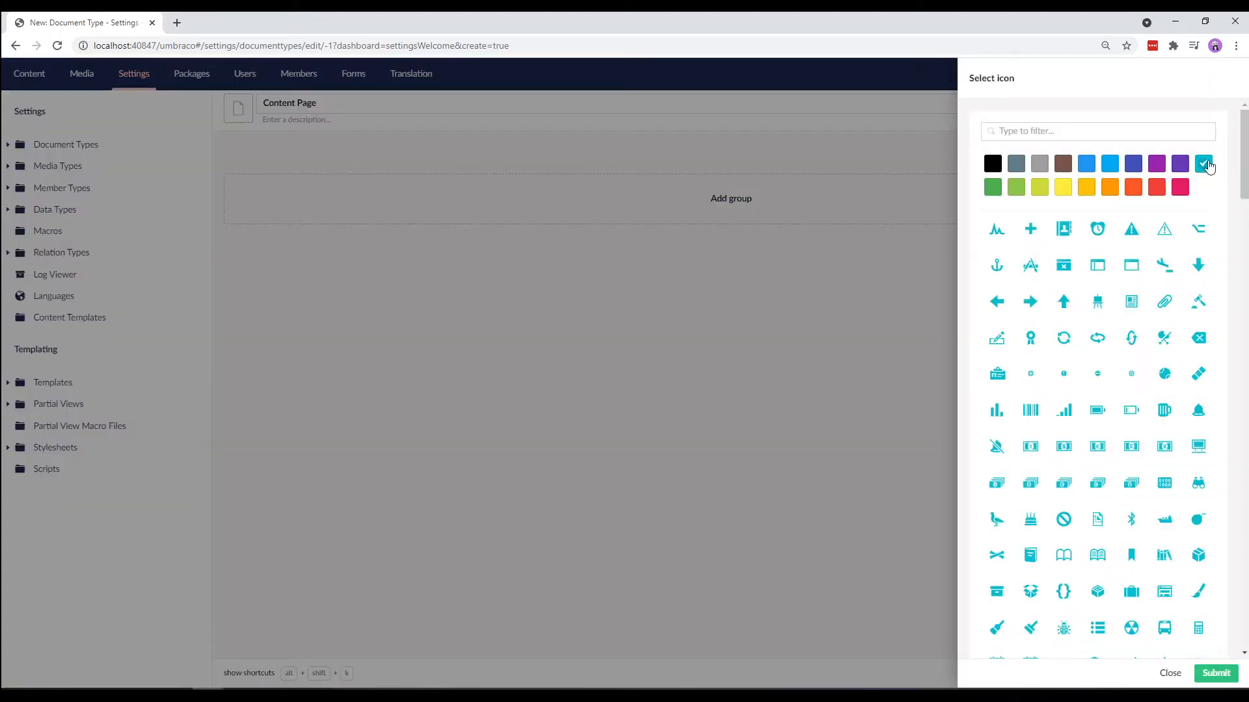
left_click(1170, 673)
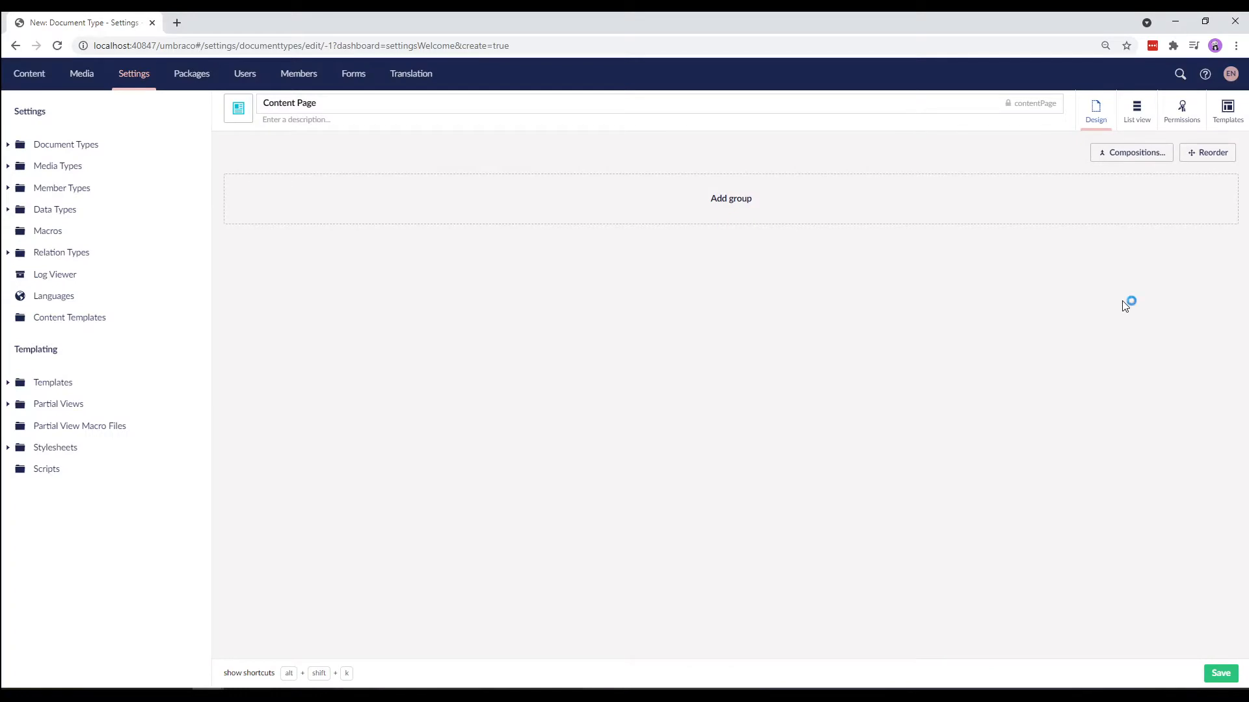
mouse_move(465, 180)
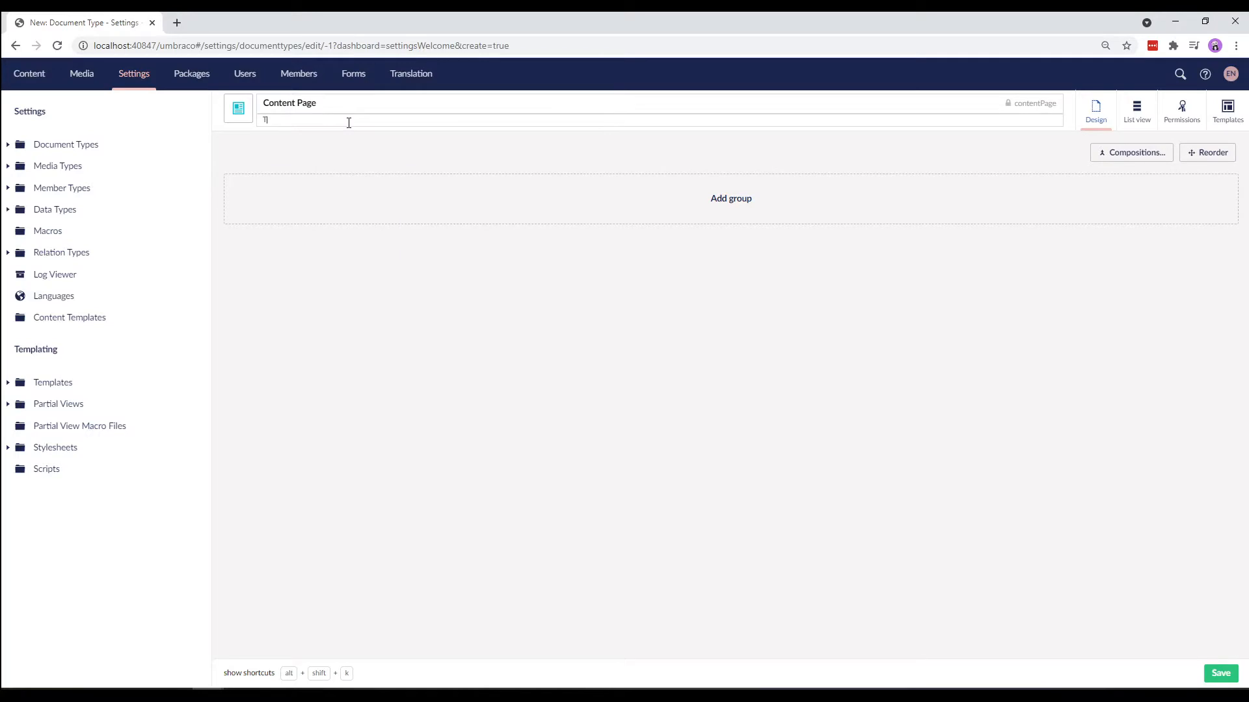
type("This is c")
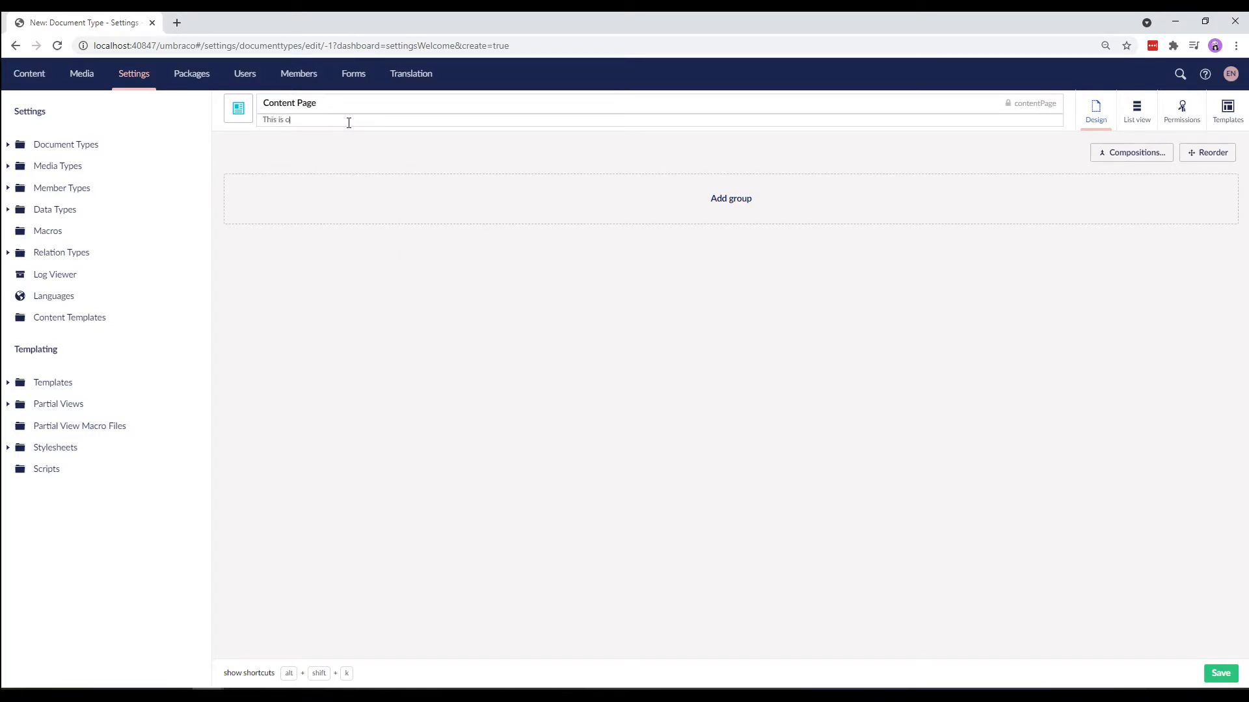
type("ur simple content page")
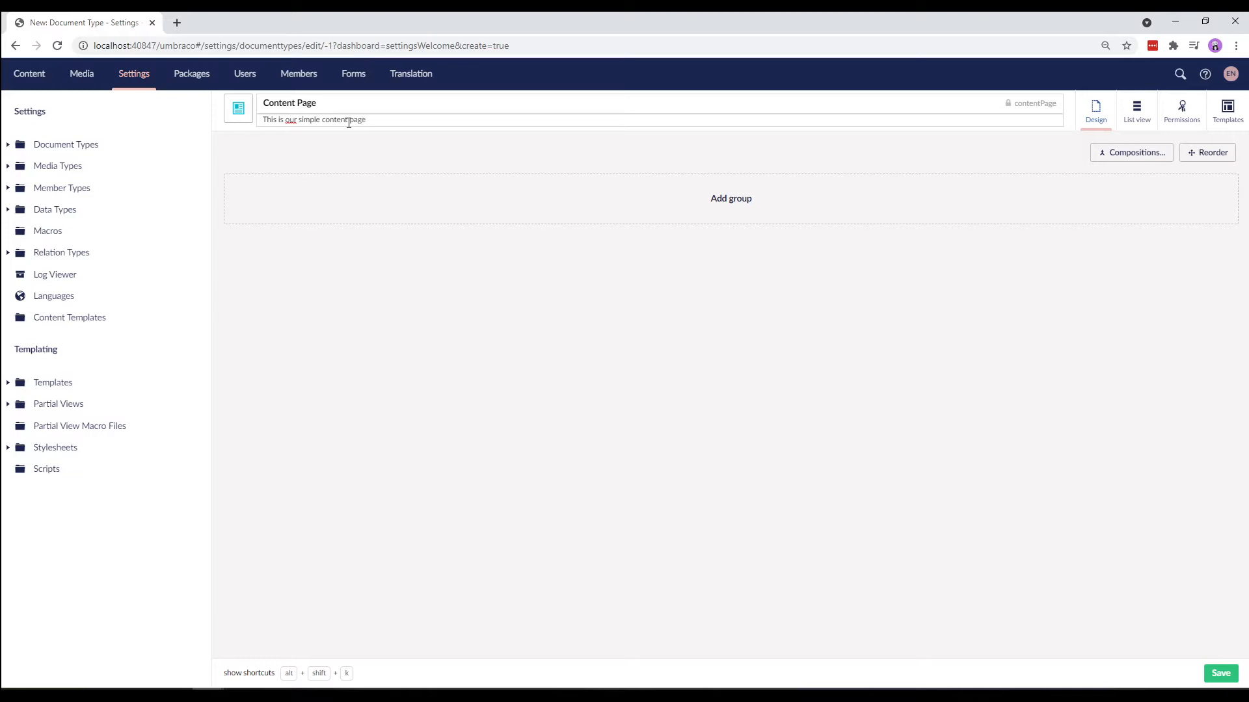
left_click(729, 198)
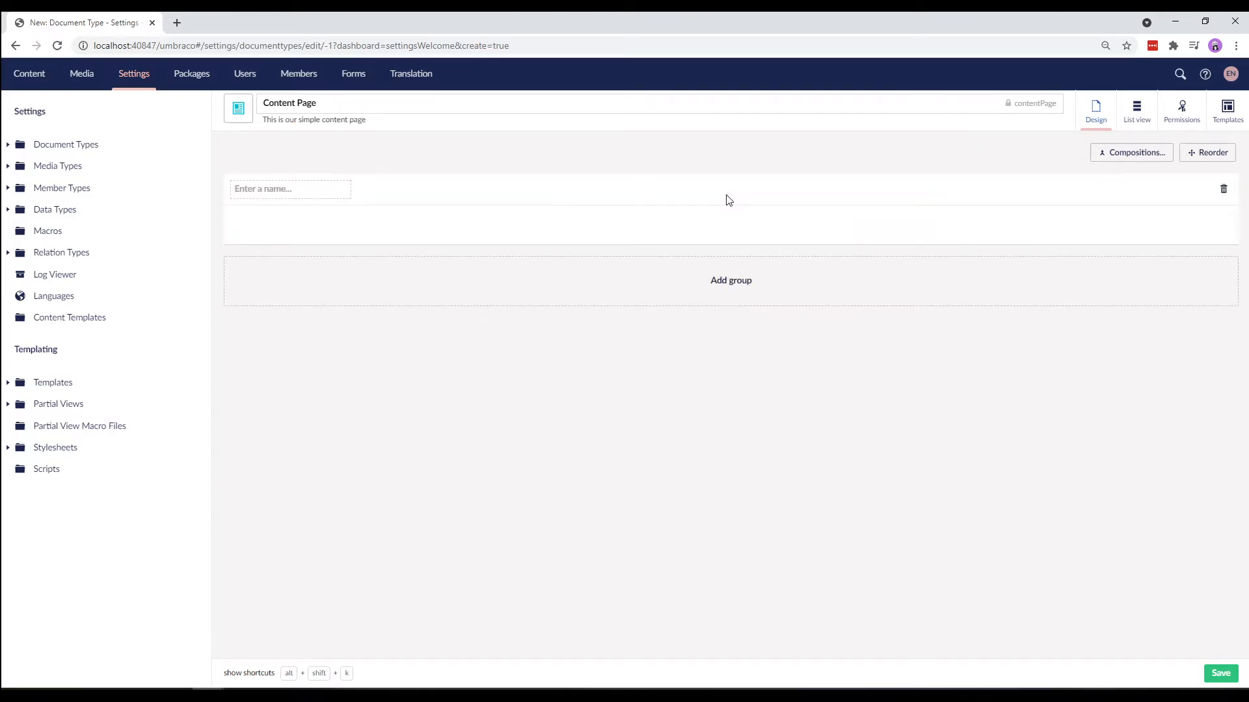
Step: Add a 'Content' group with a Rich Text Editor 'Body Text' property, then save
type("Content")
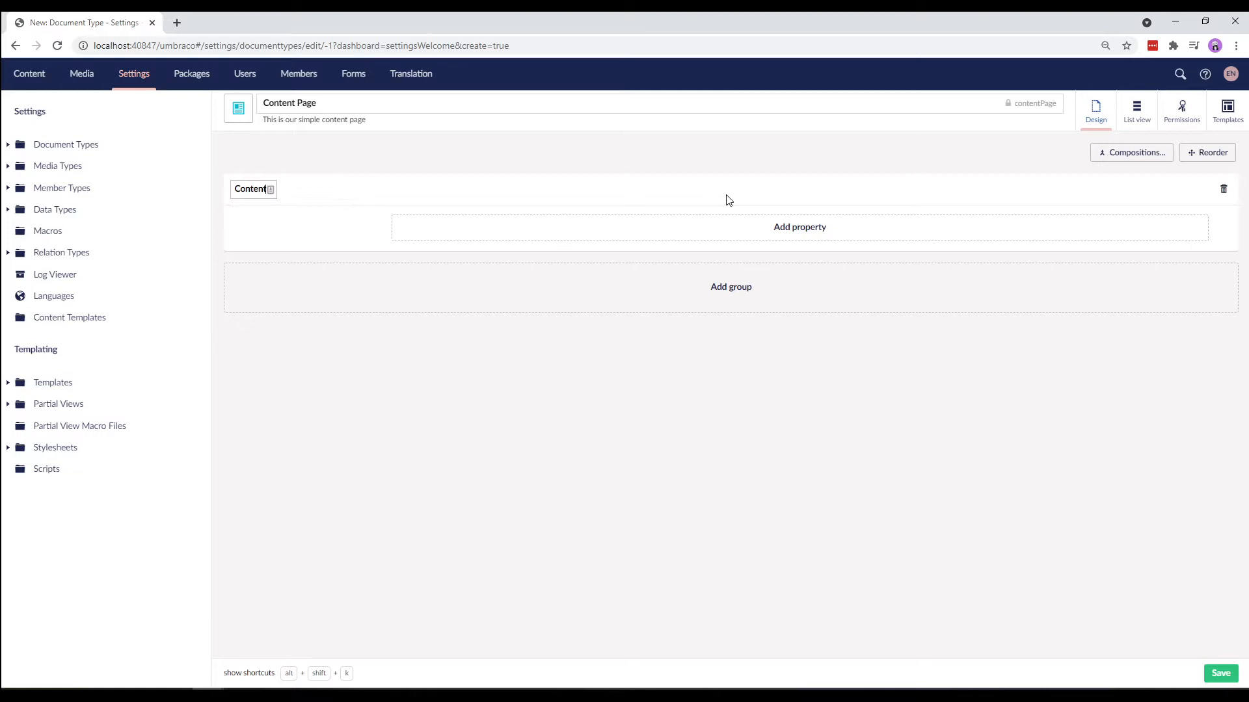
left_click(799, 227)
type("Body Text")
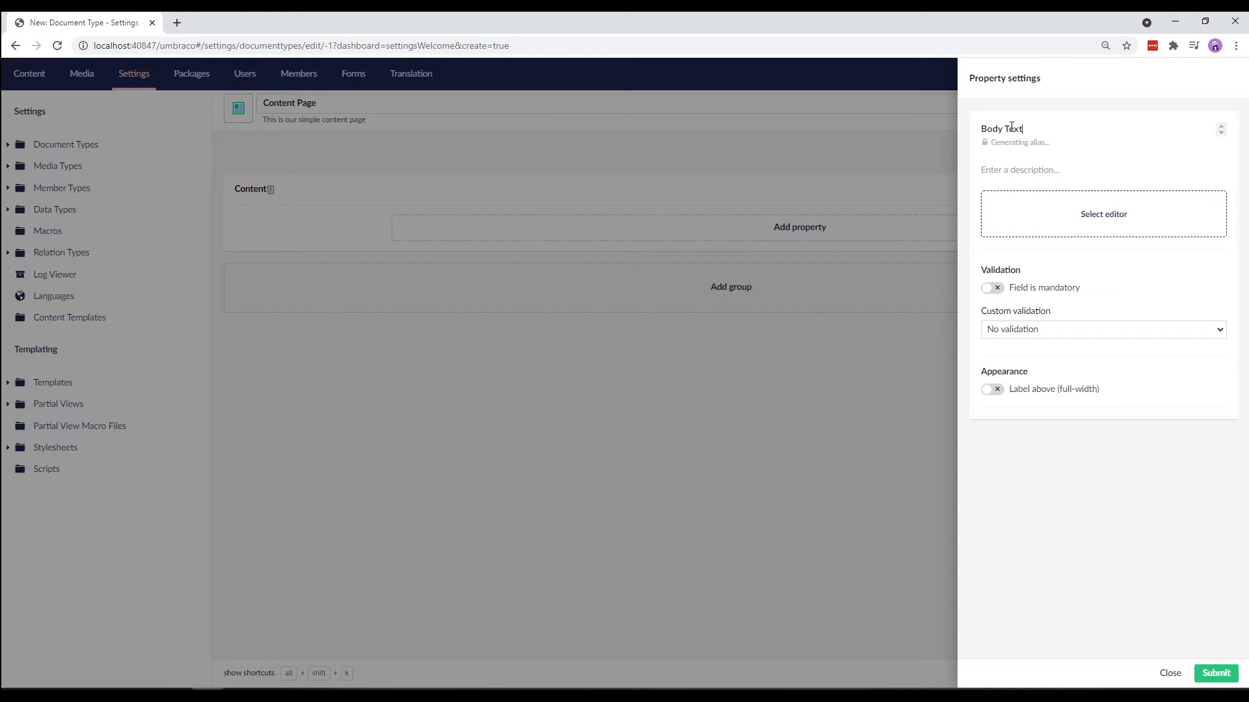
left_click(1102, 214)
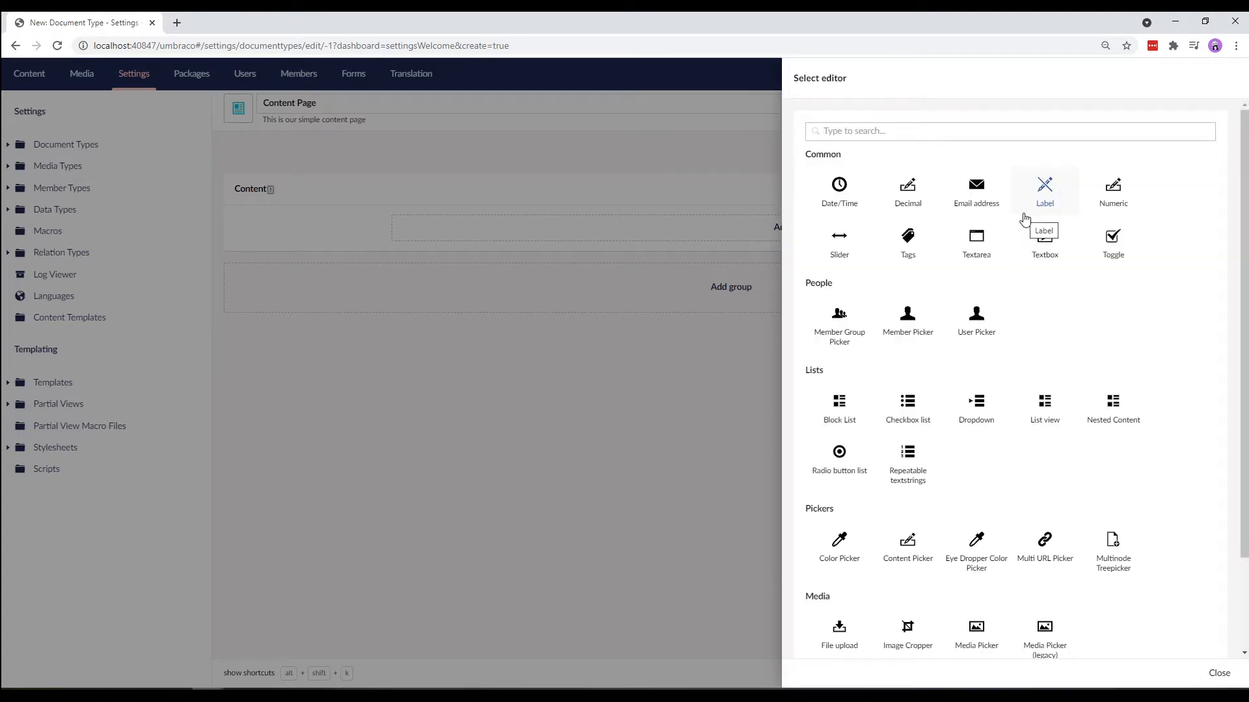
type("rich")
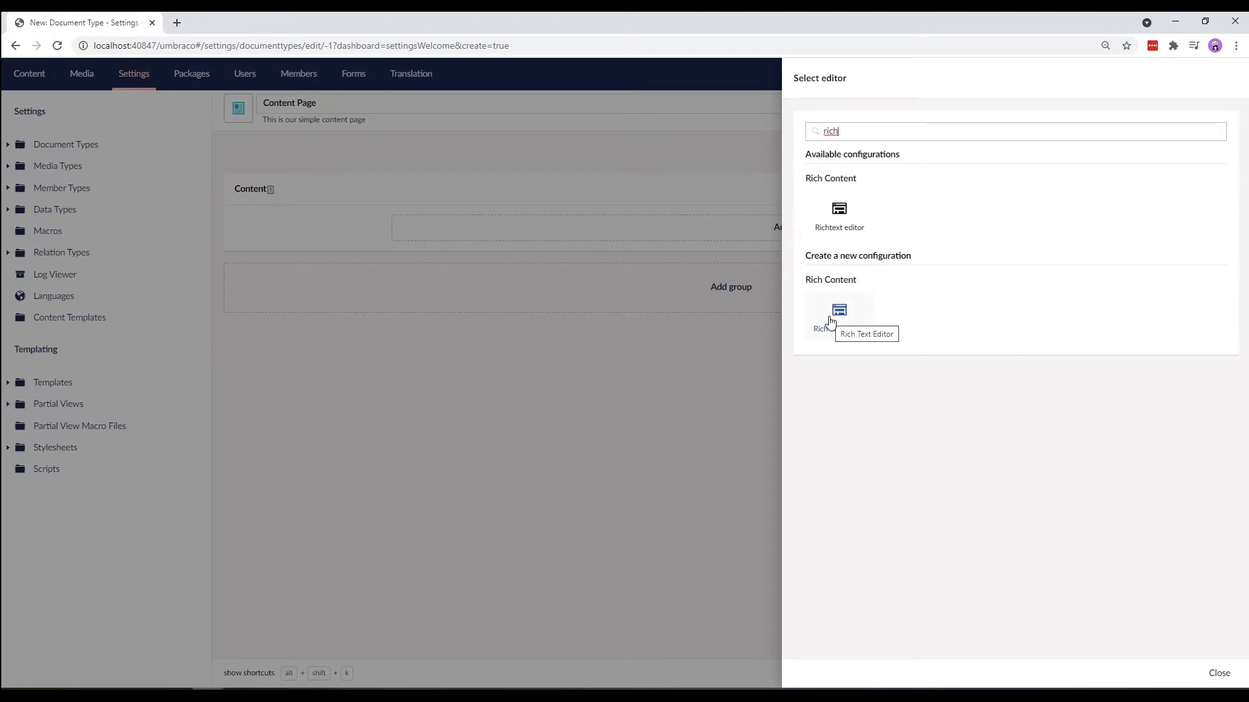
left_click(838, 216)
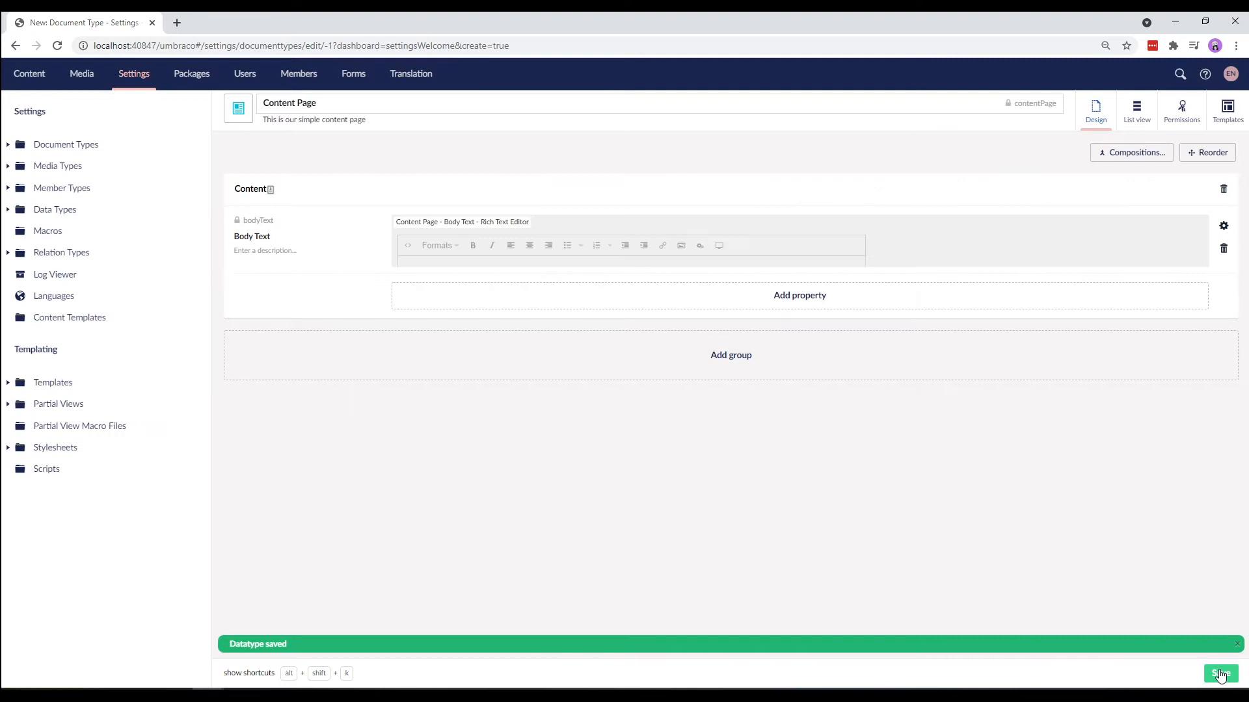
left_click(1219, 673)
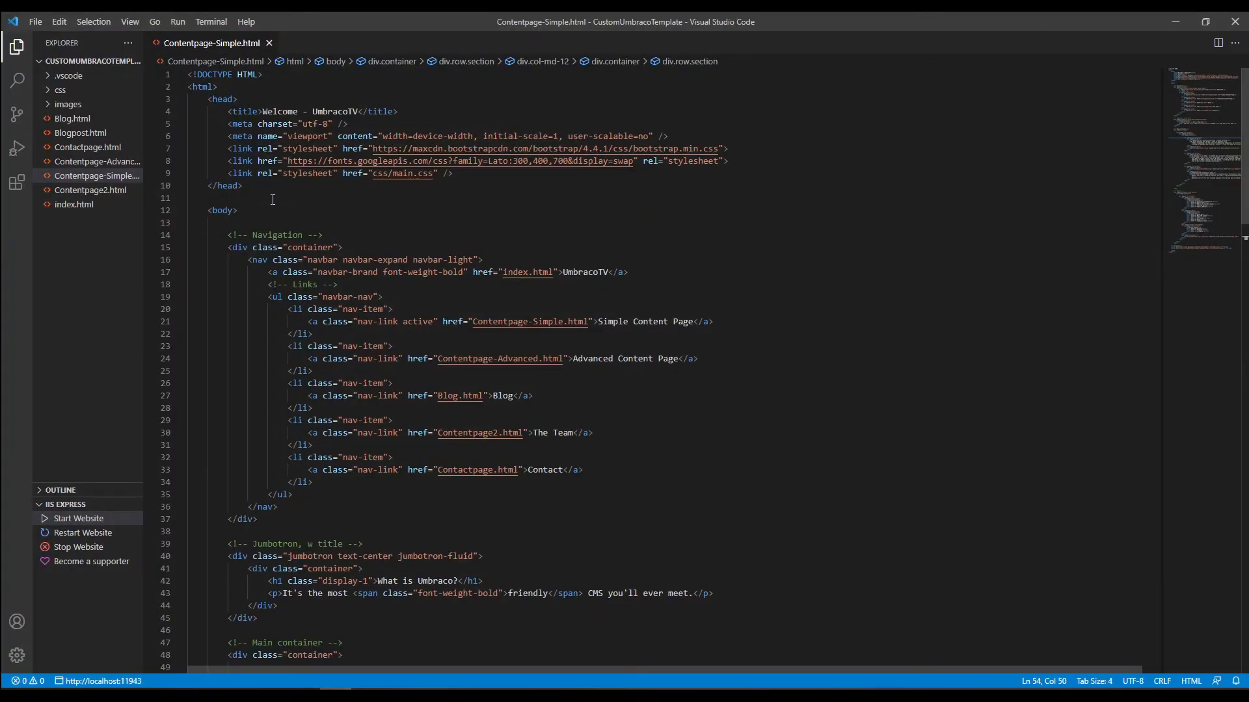
Step: View the Contentpage-Simple.html markup in VS Code
left_click(95, 175)
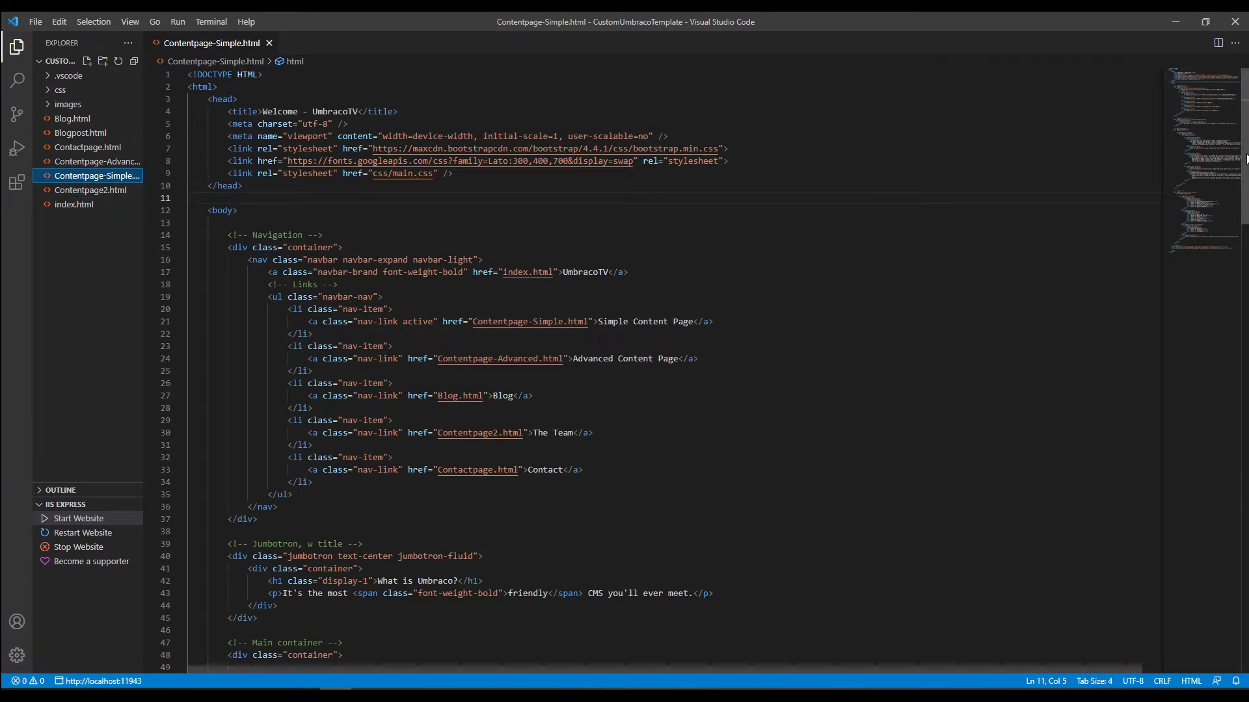
scroll("down", 3)
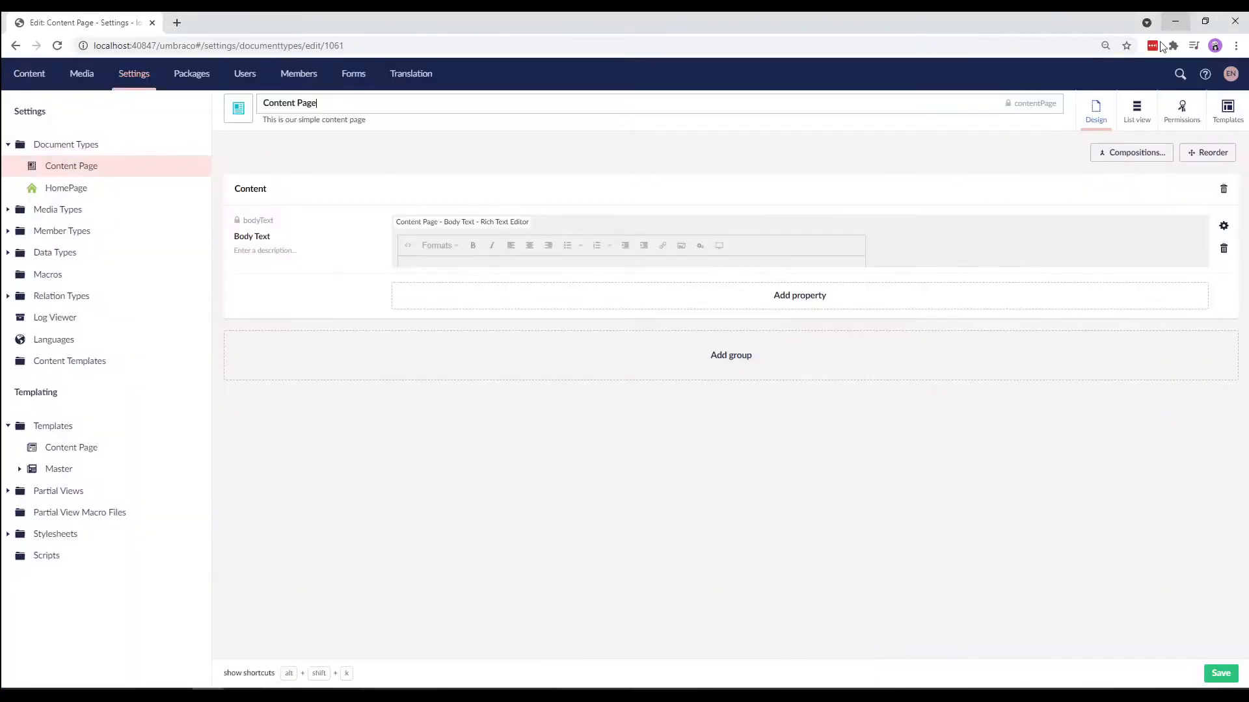
Step: Set the Content Page template's master to Master and delete the container's sample sections
left_click(71, 447)
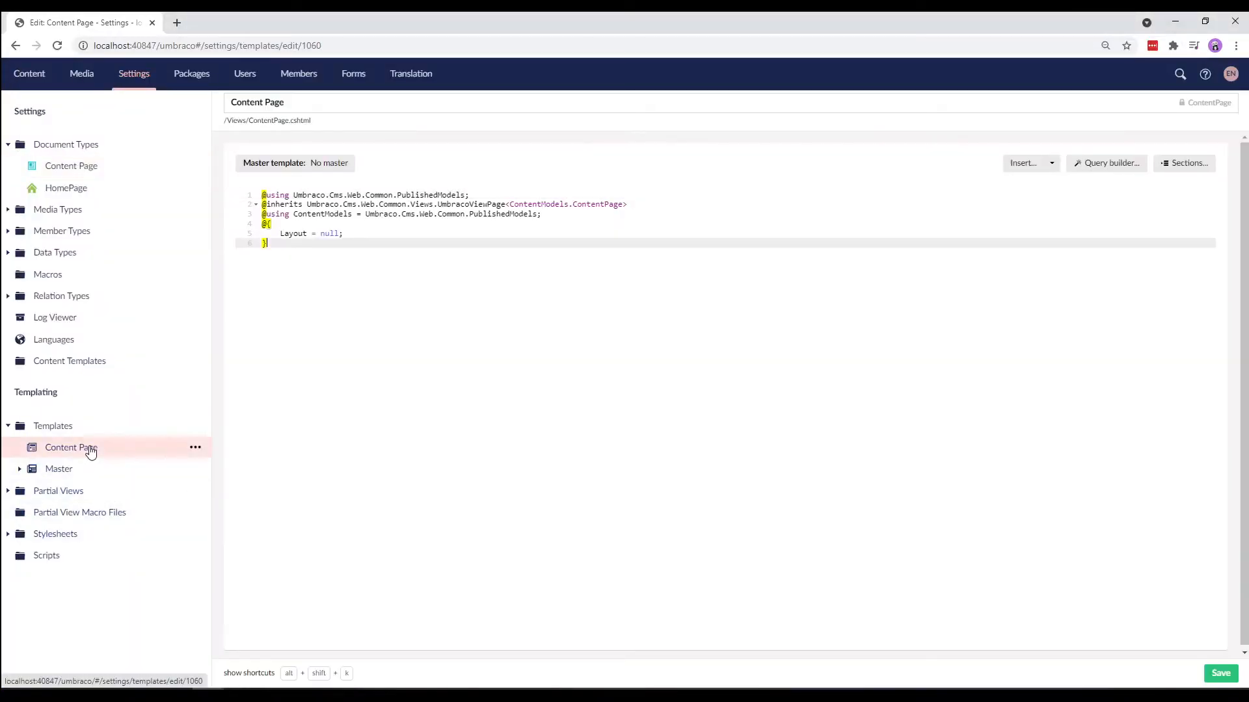
left_click(276, 253)
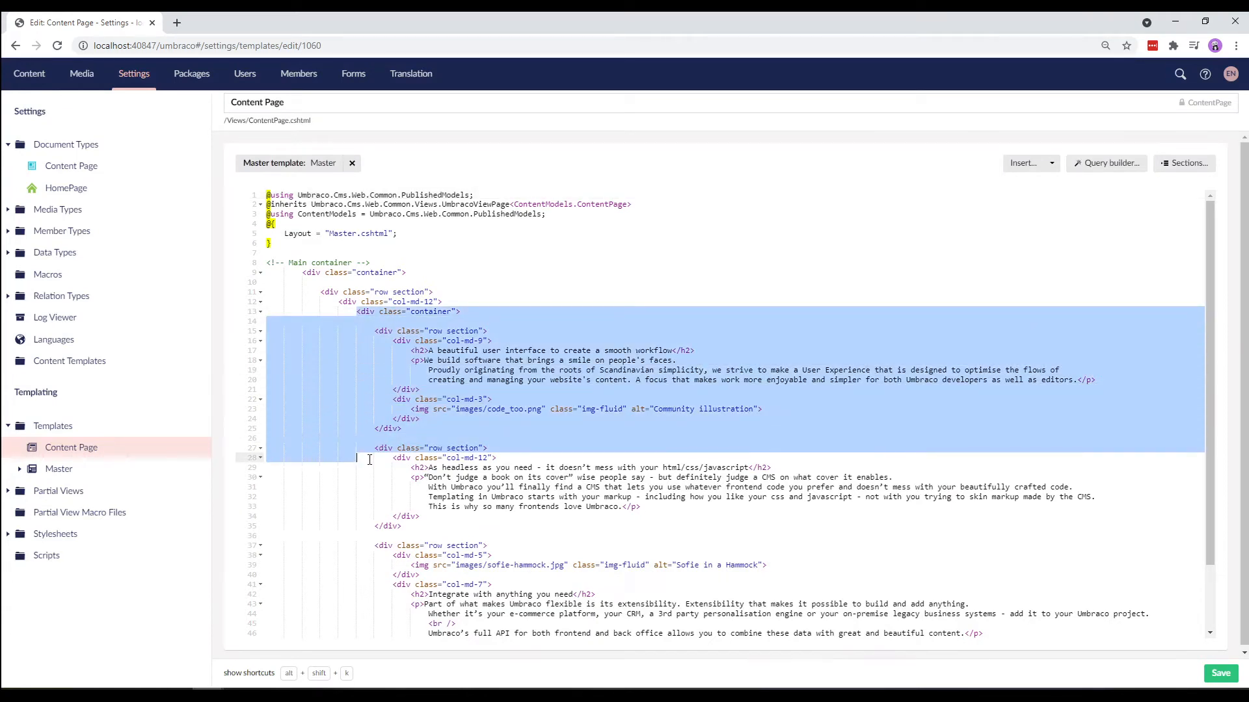
scroll("down", 3)
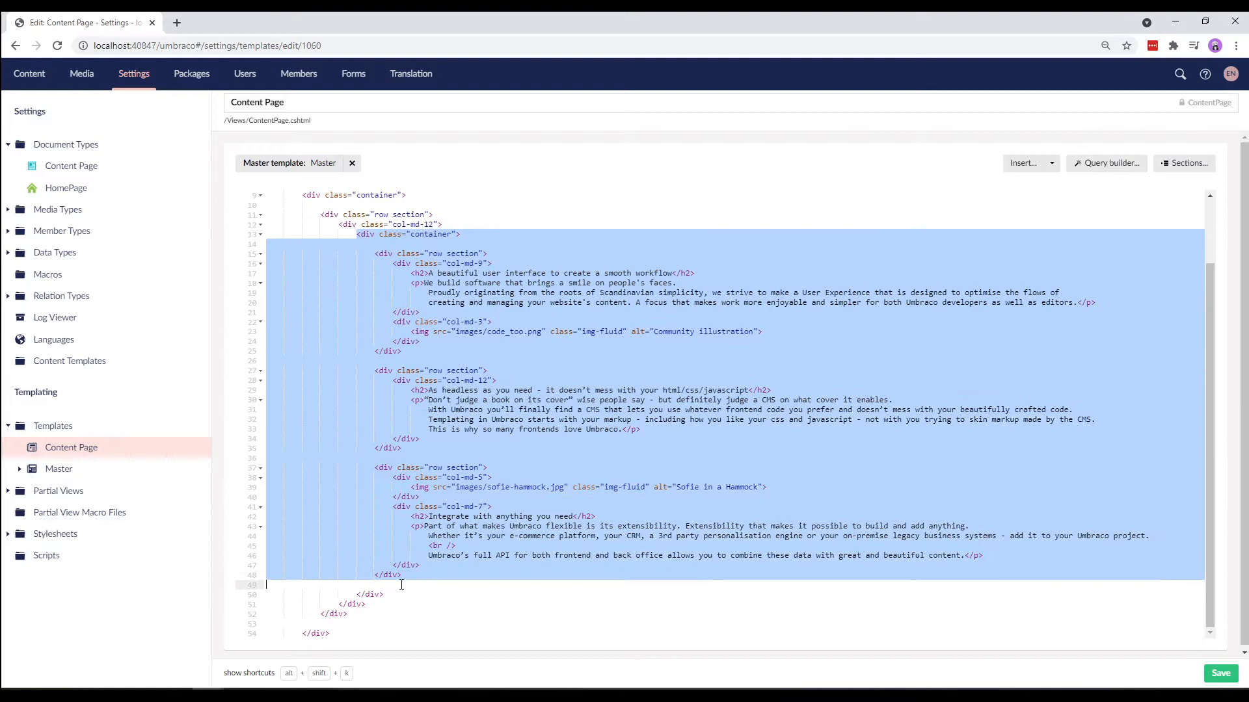
key("Delete")
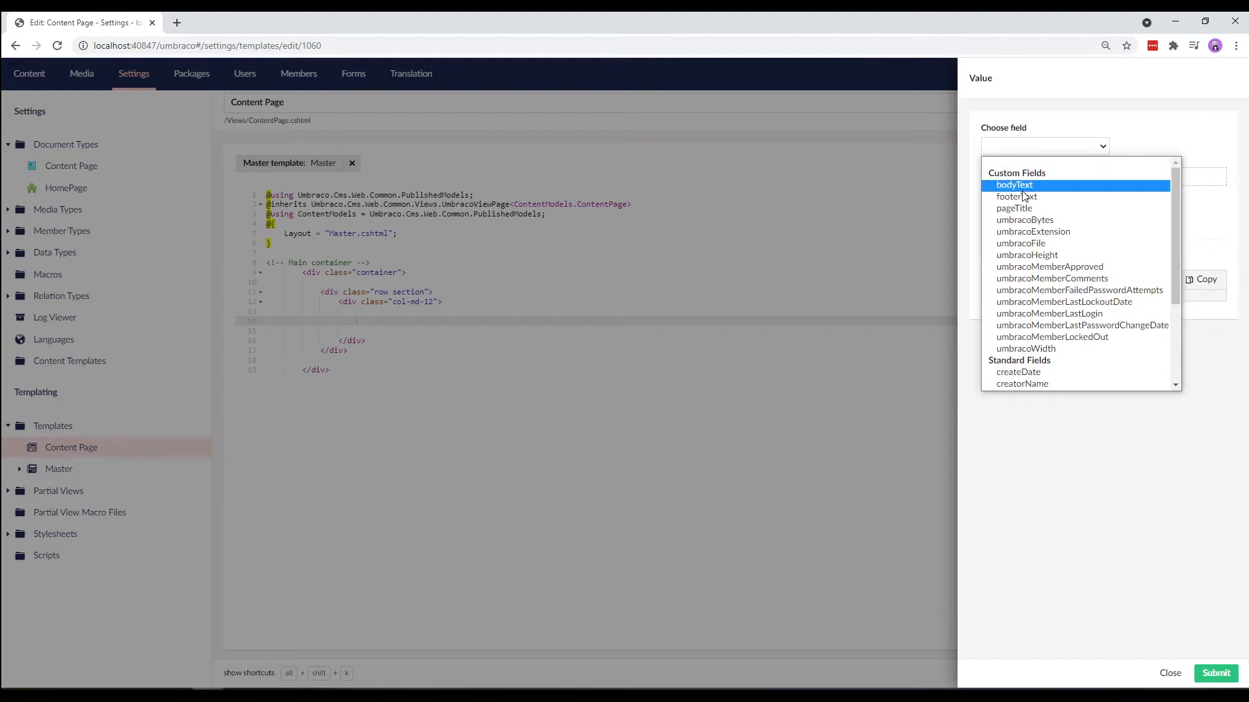
Step: Insert the bodyText field into the Content Page template
left_click(1014, 185)
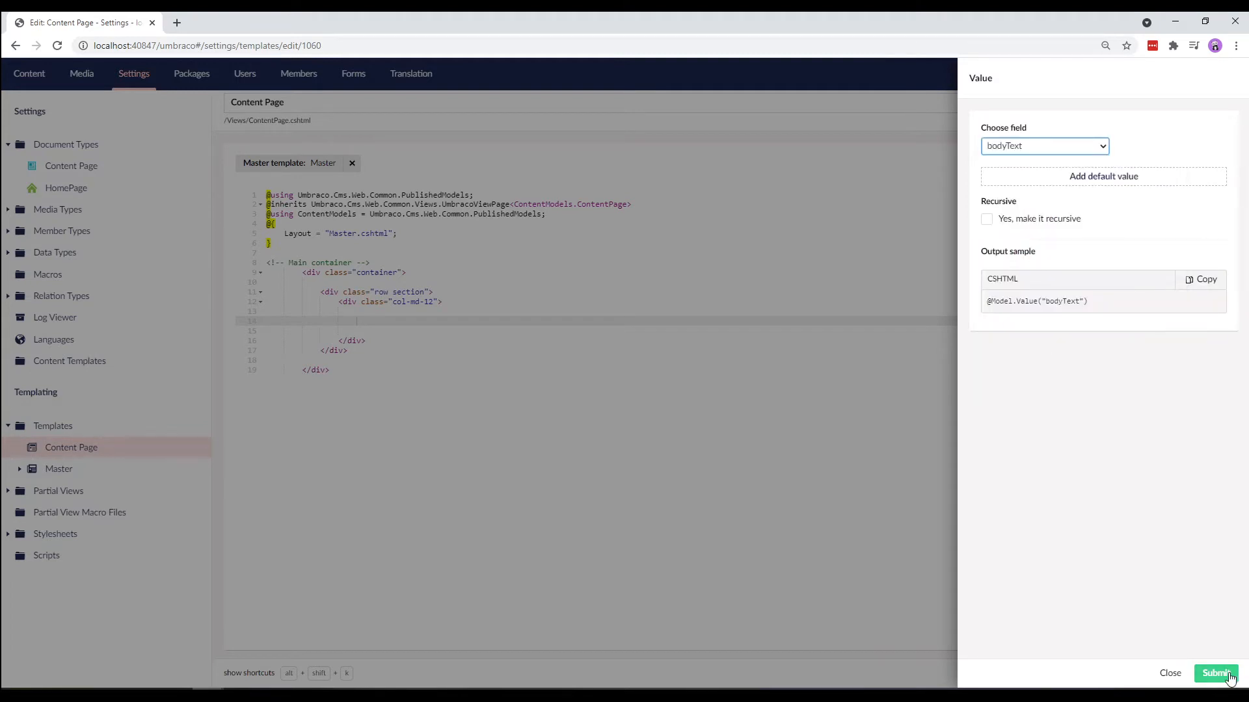
left_click(1216, 673)
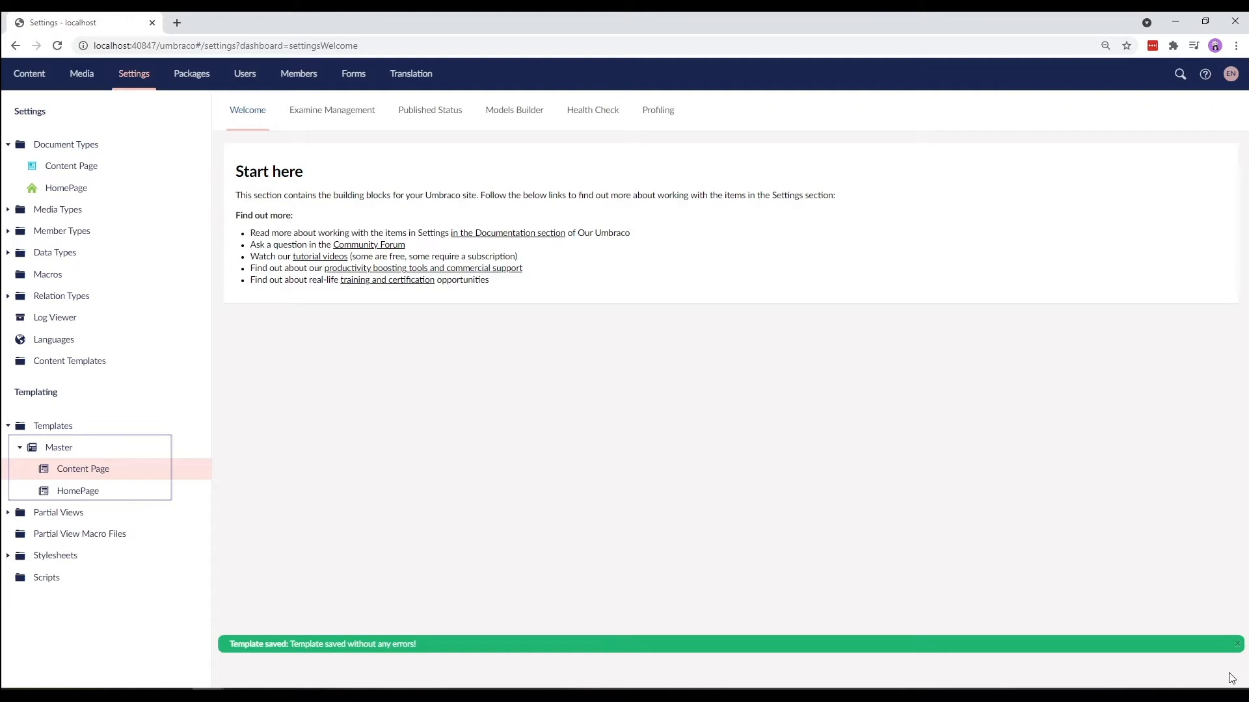
mouse_move(83, 468)
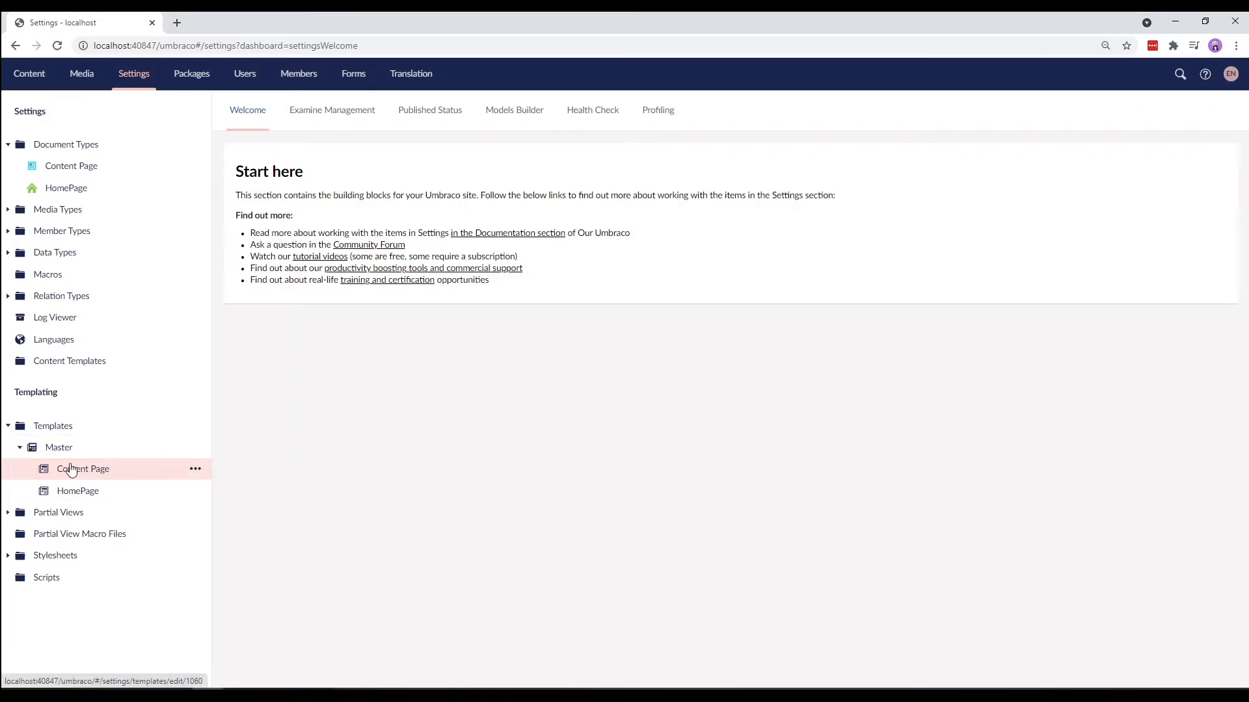
Step: Check which document types can be created under Welcome in Content
left_click(29, 74)
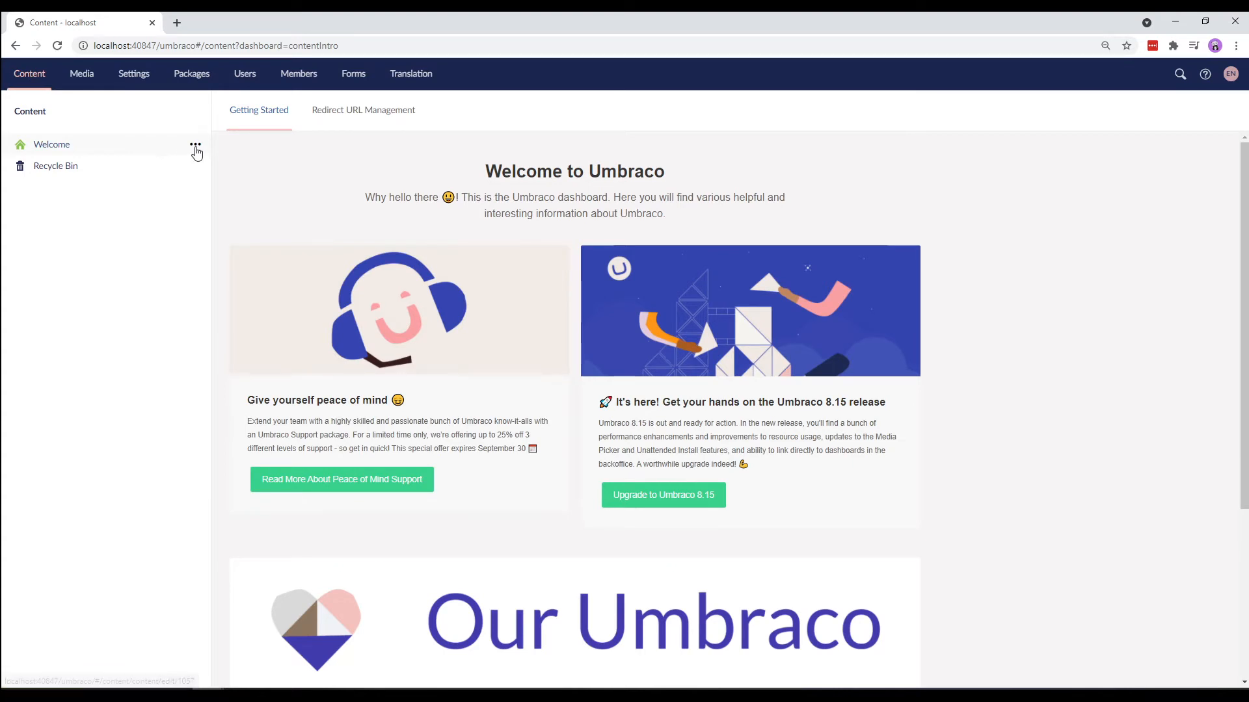
left_click(195, 149)
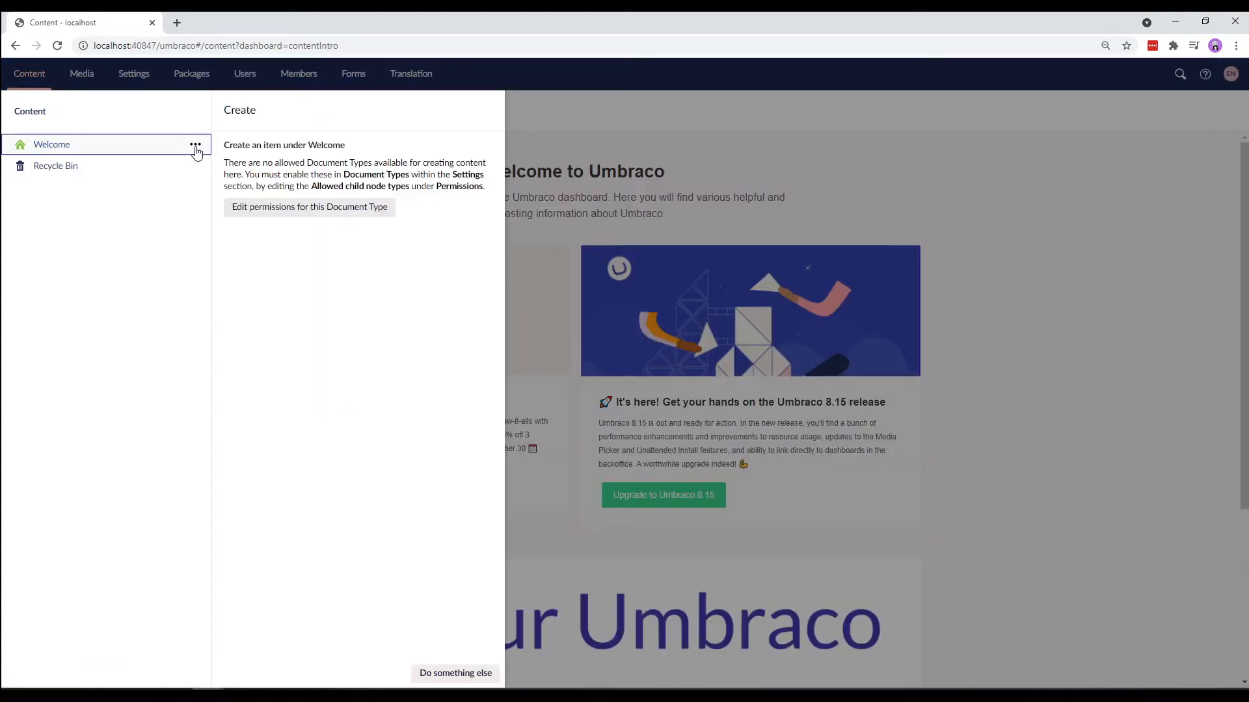
mouse_move(280, 188)
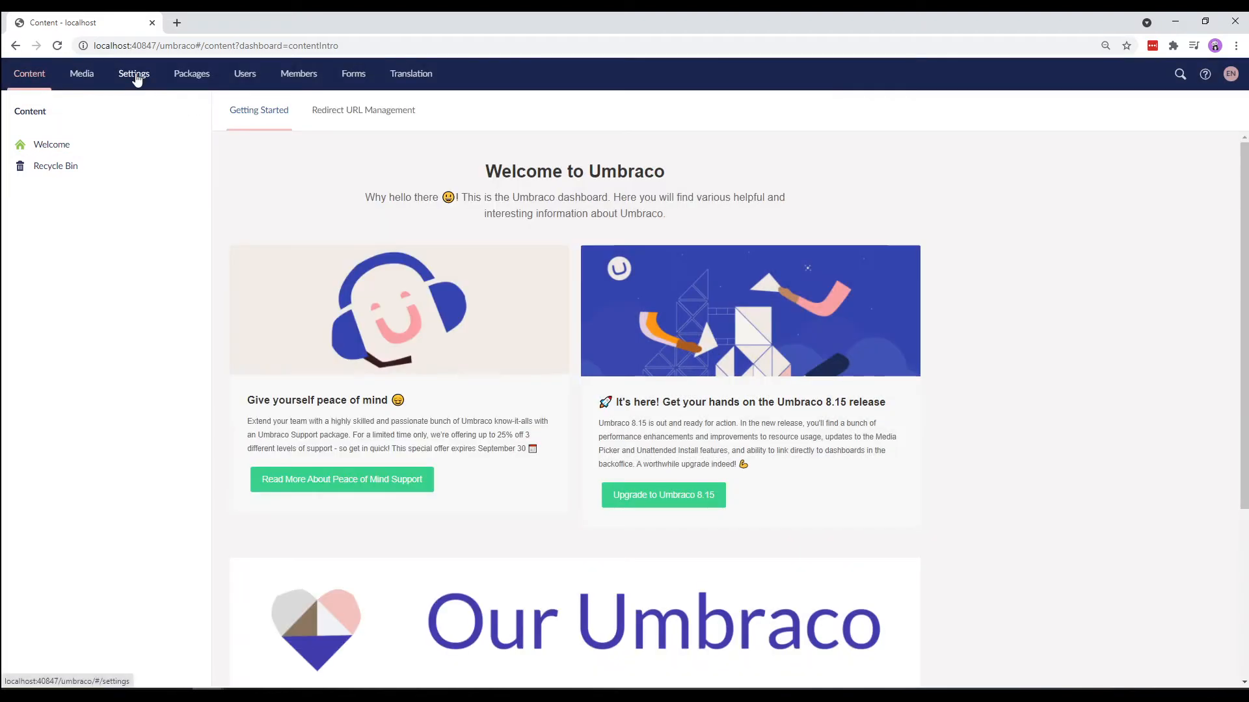
Step: Allow Content Page as a child of the HomePage document type and save it
left_click(133, 73)
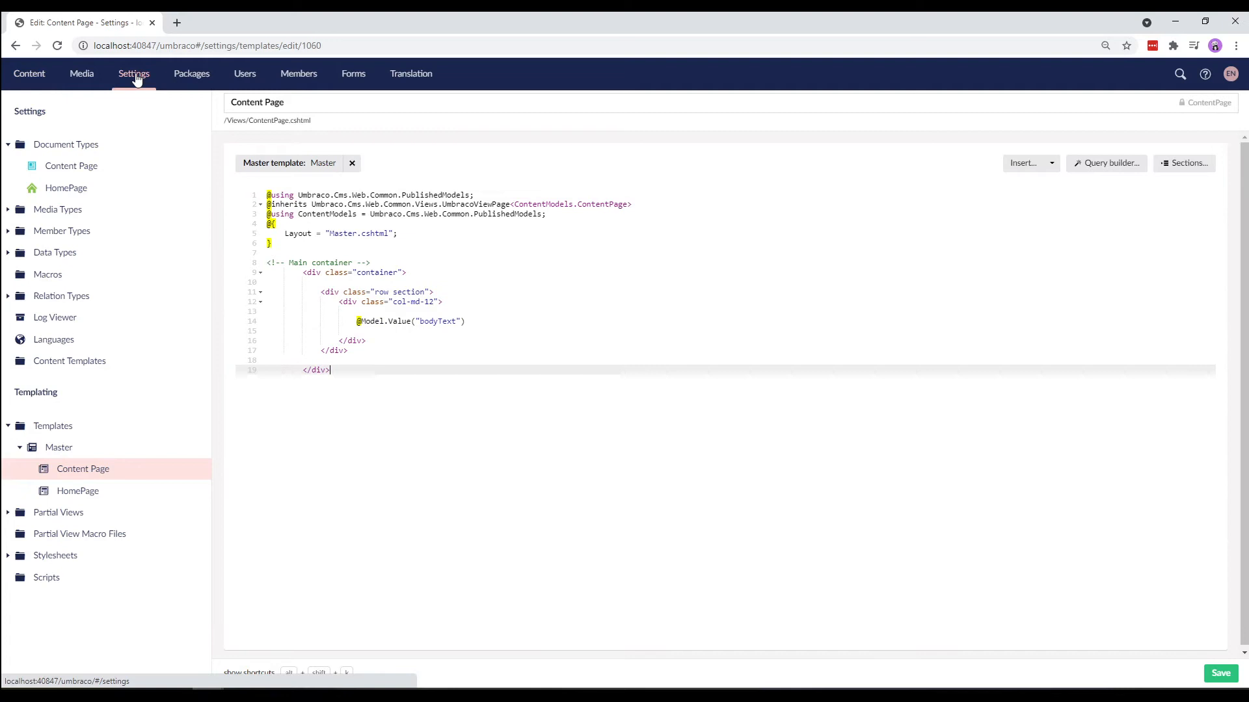
mouse_move(66, 187)
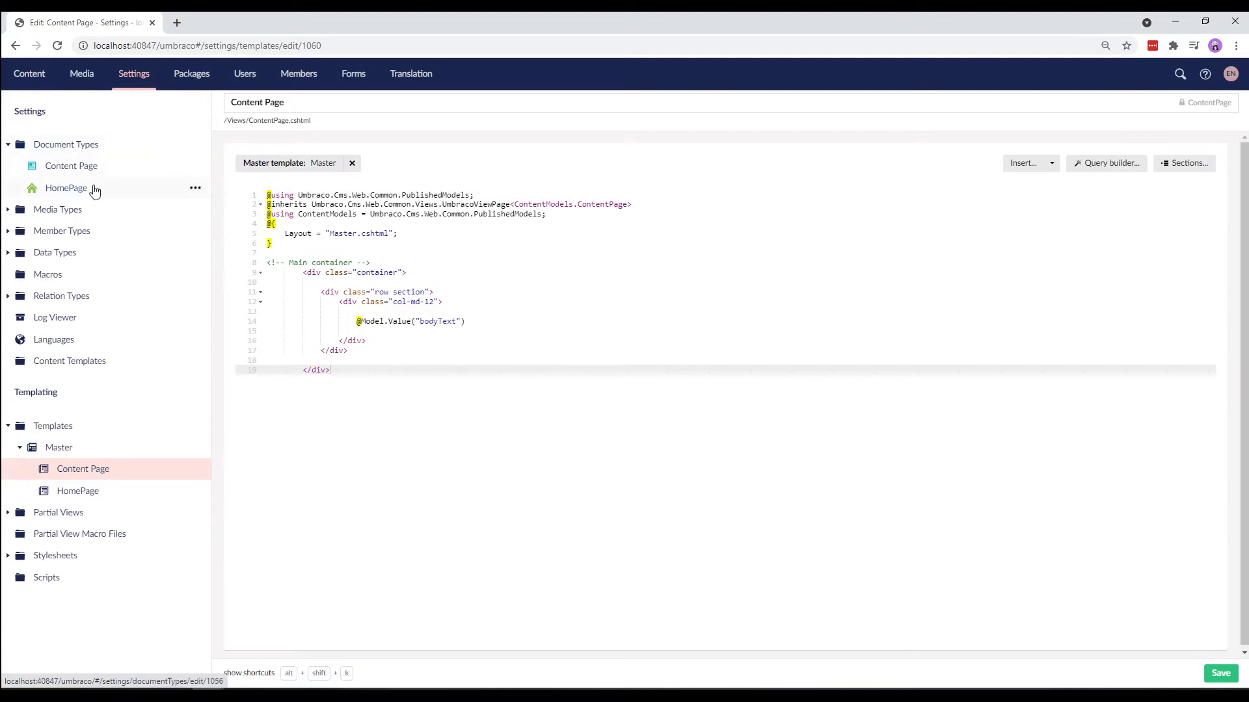
left_click(66, 187)
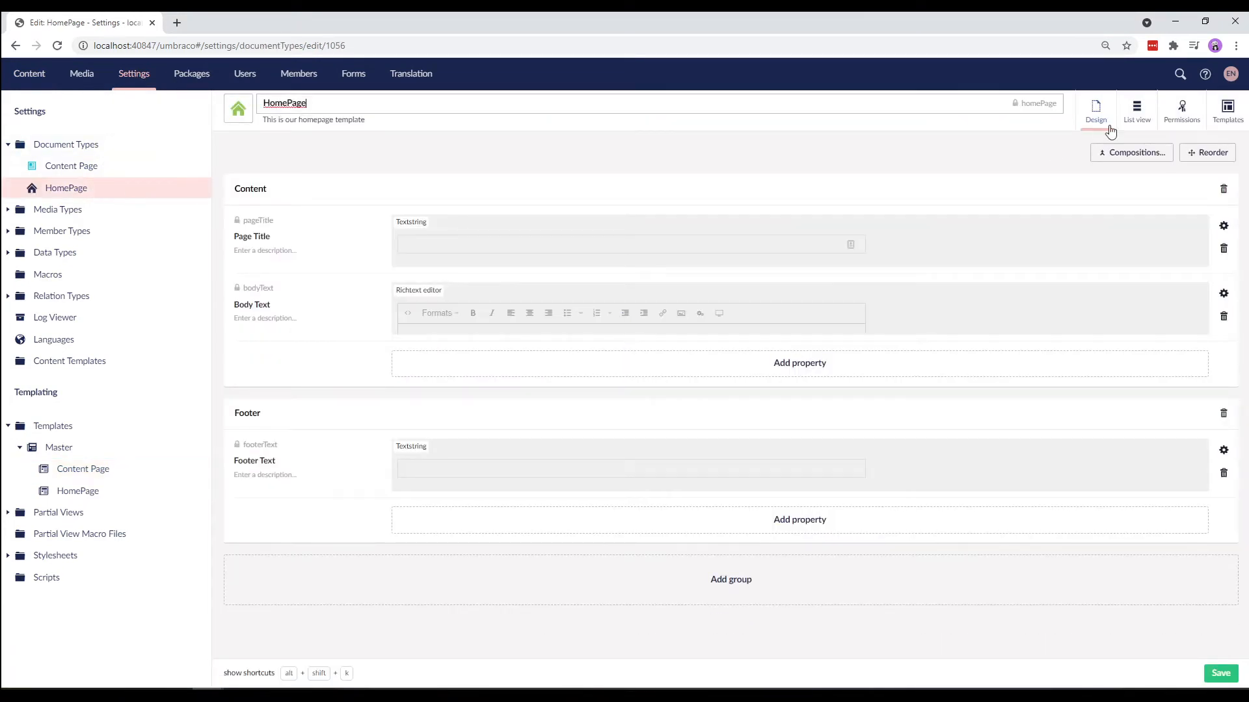
left_click(1182, 110)
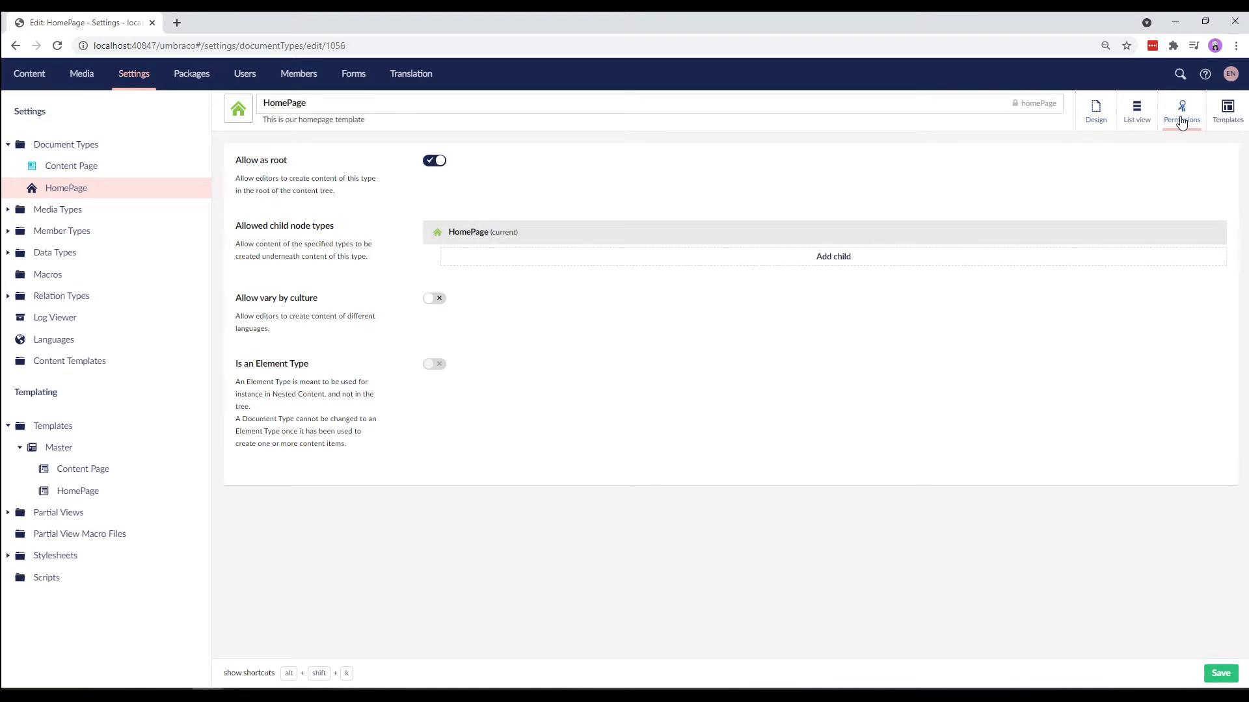
mouse_move(313, 253)
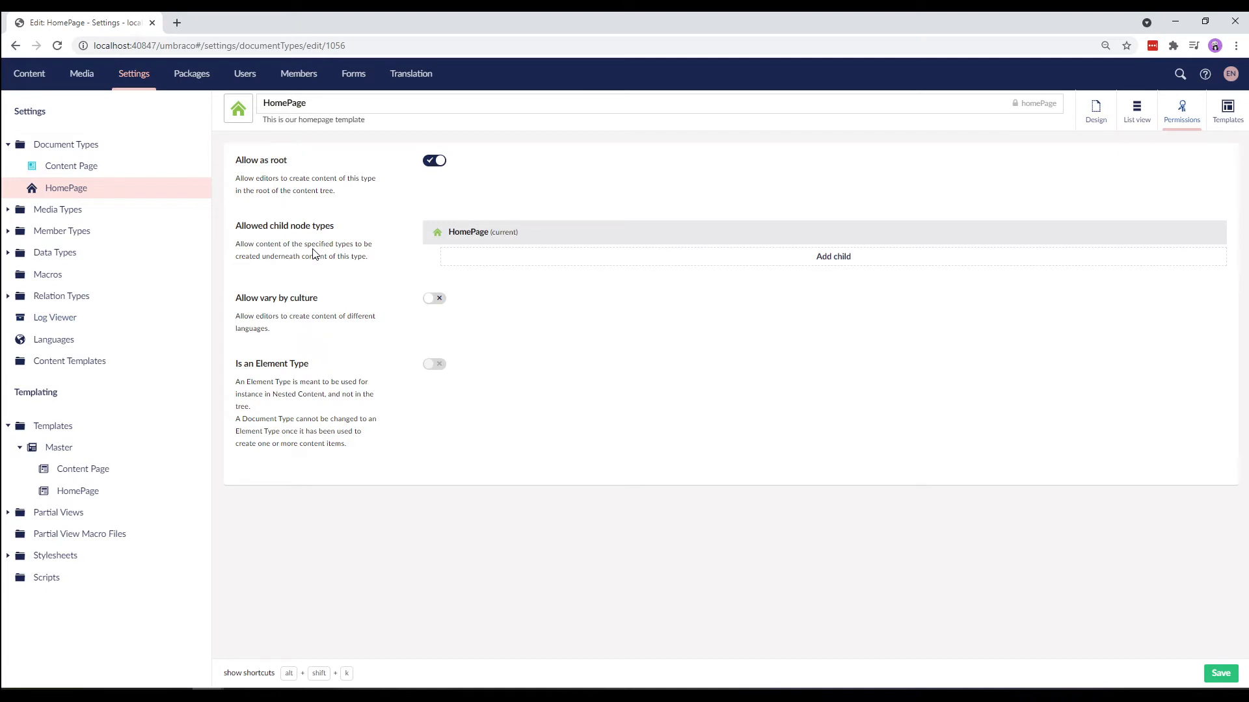
left_click(833, 256)
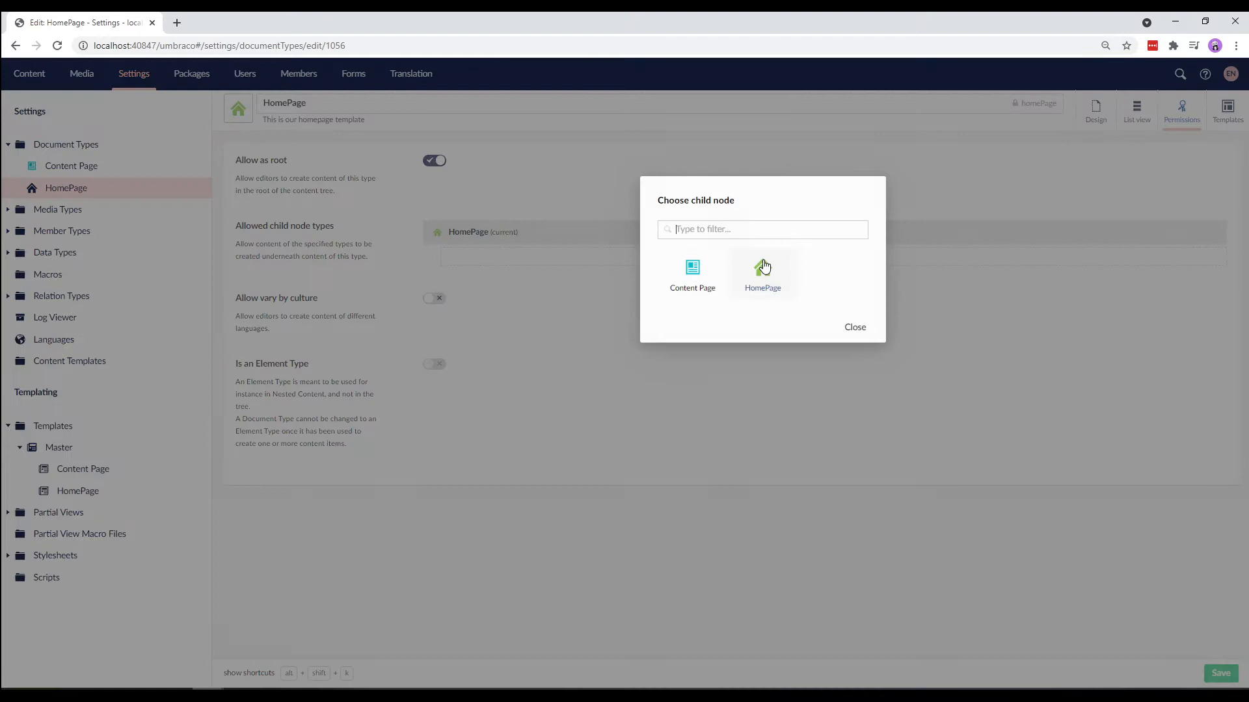
left_click(691, 274)
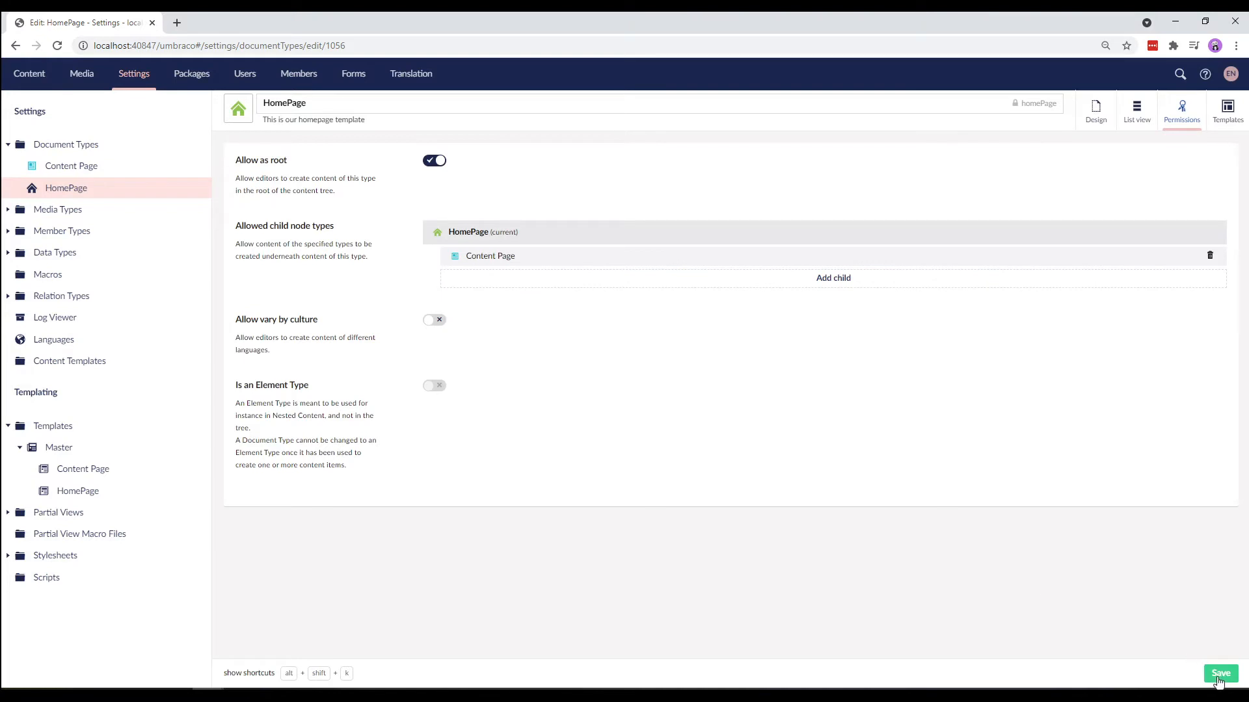
left_click(1220, 674)
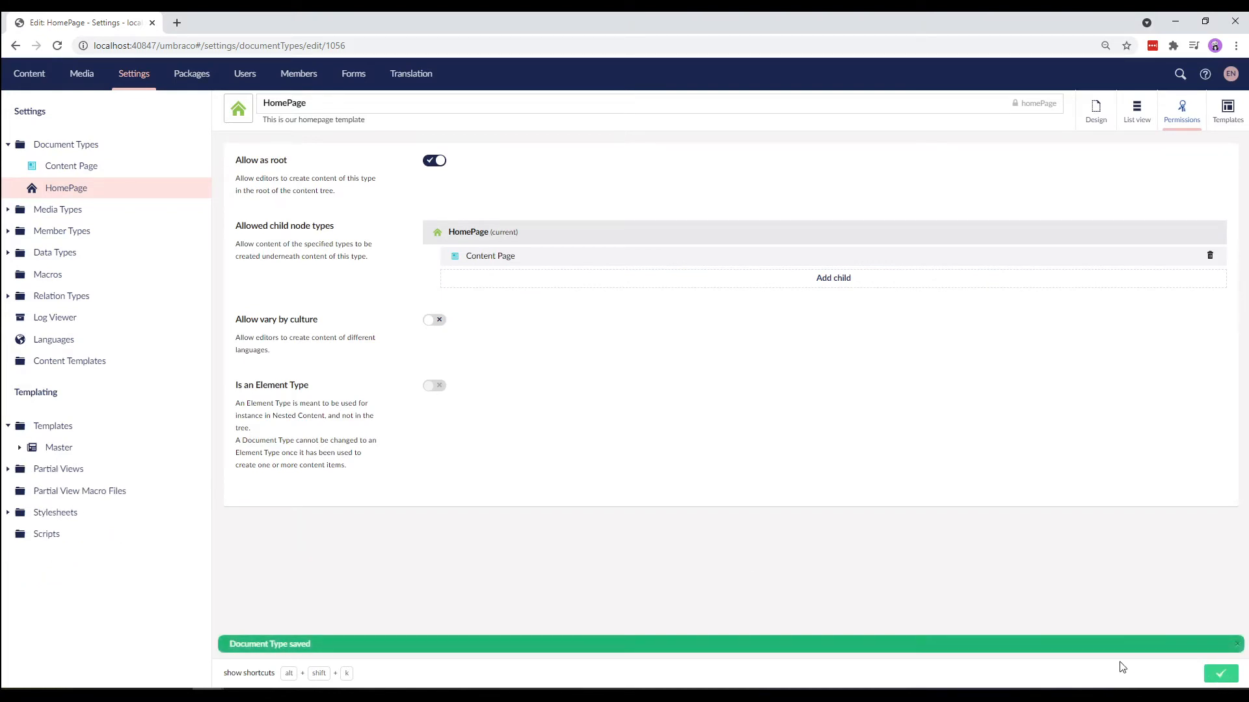
left_click(28, 74)
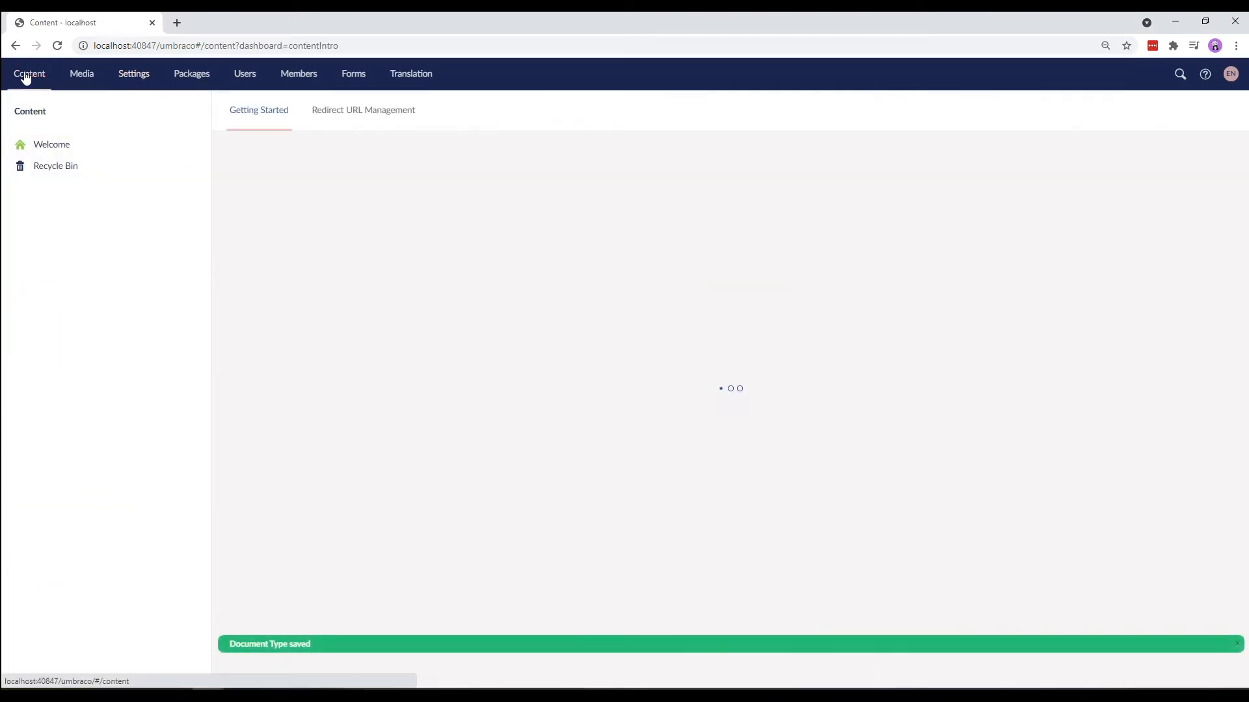
Step: Create a new Content Page item under Welcome
left_click(196, 150)
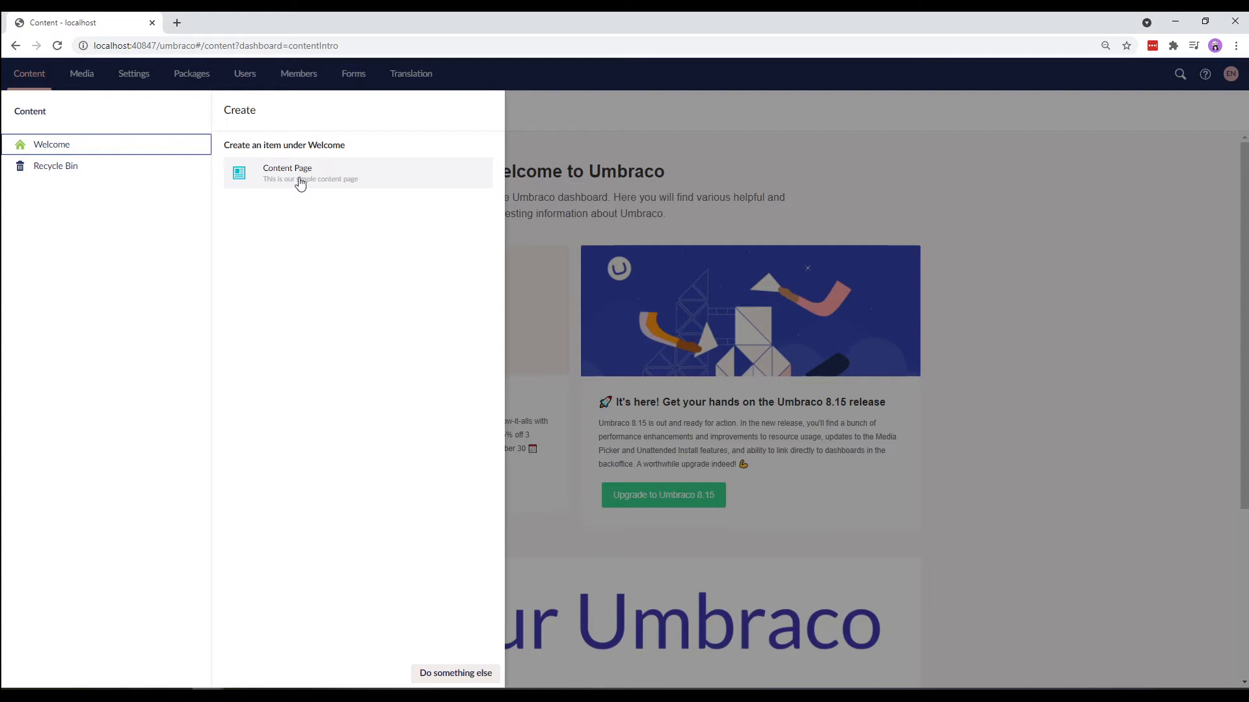
left_click(287, 173)
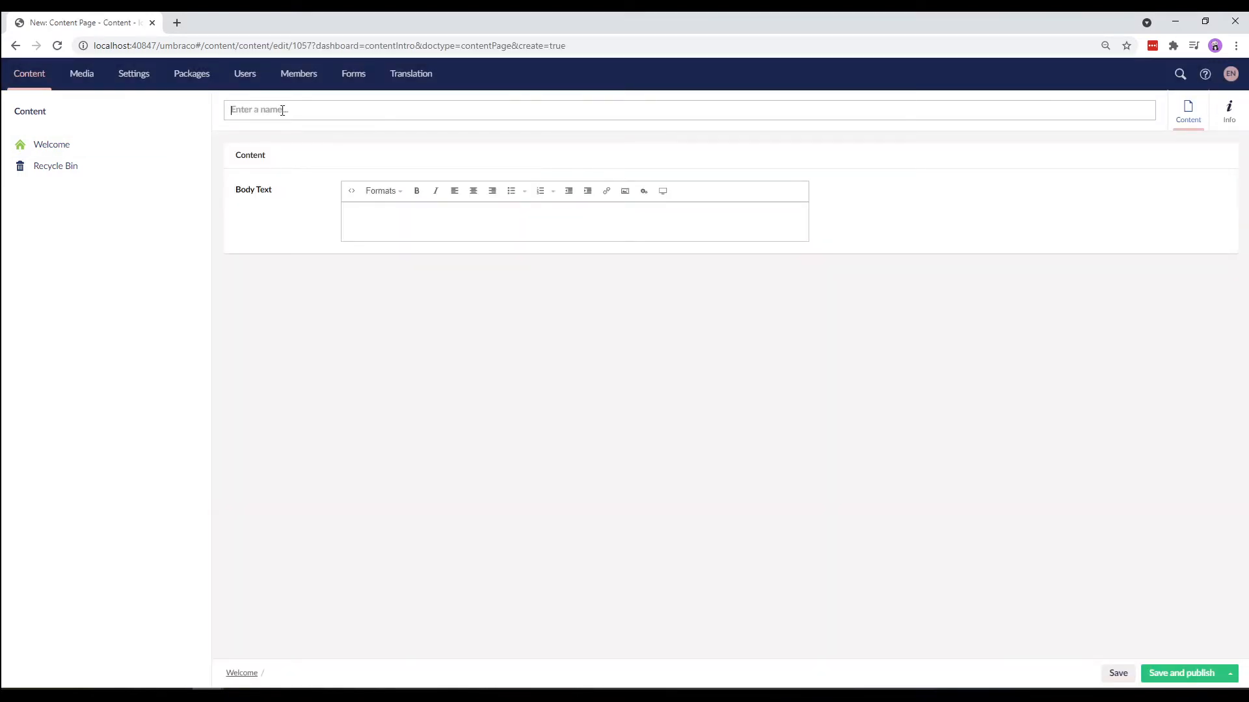
Step: Name the page 'About Umbraco' with body text 'Flexible CMS - do and manage your content your way'
type("About")
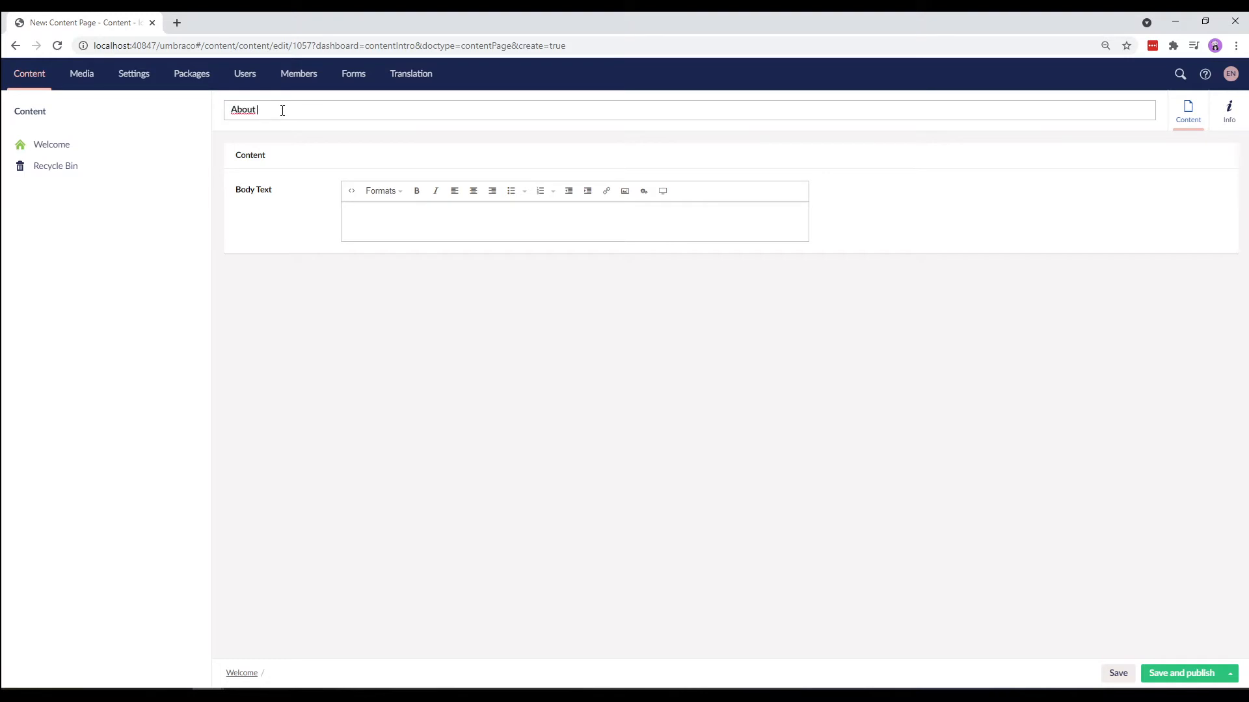
type("Umbraco")
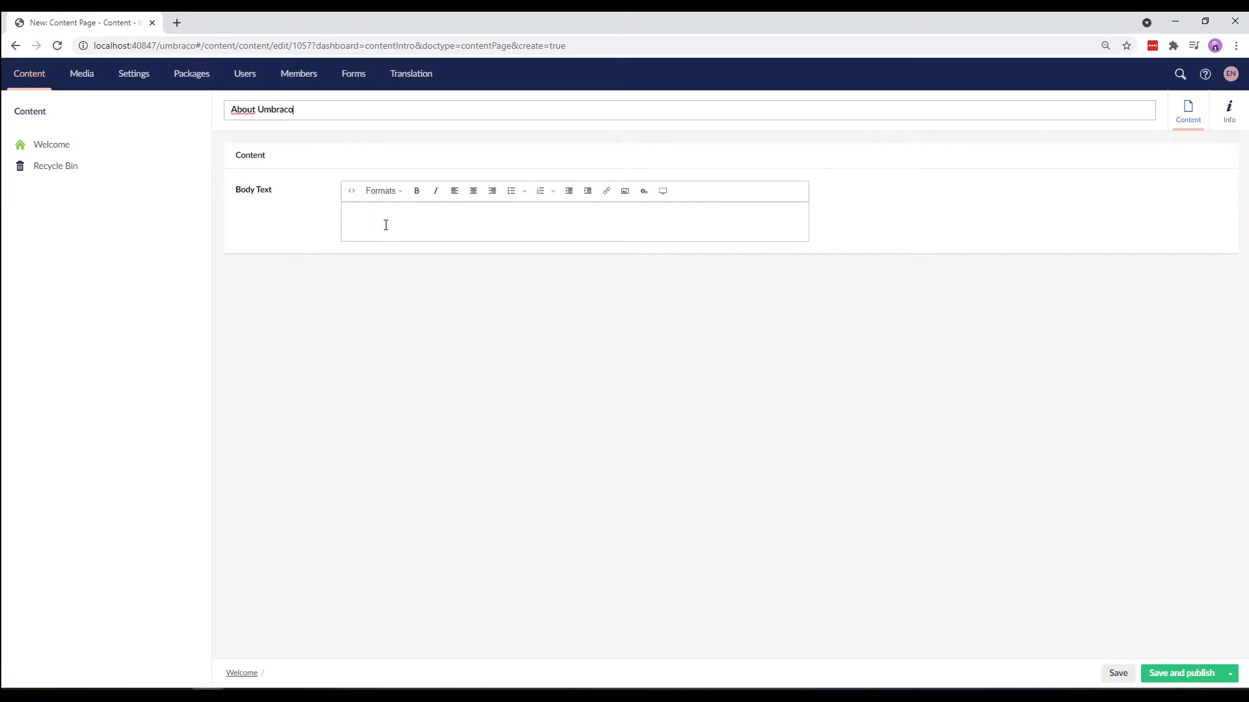
type("Flexible CMS - do and manage your content your way")
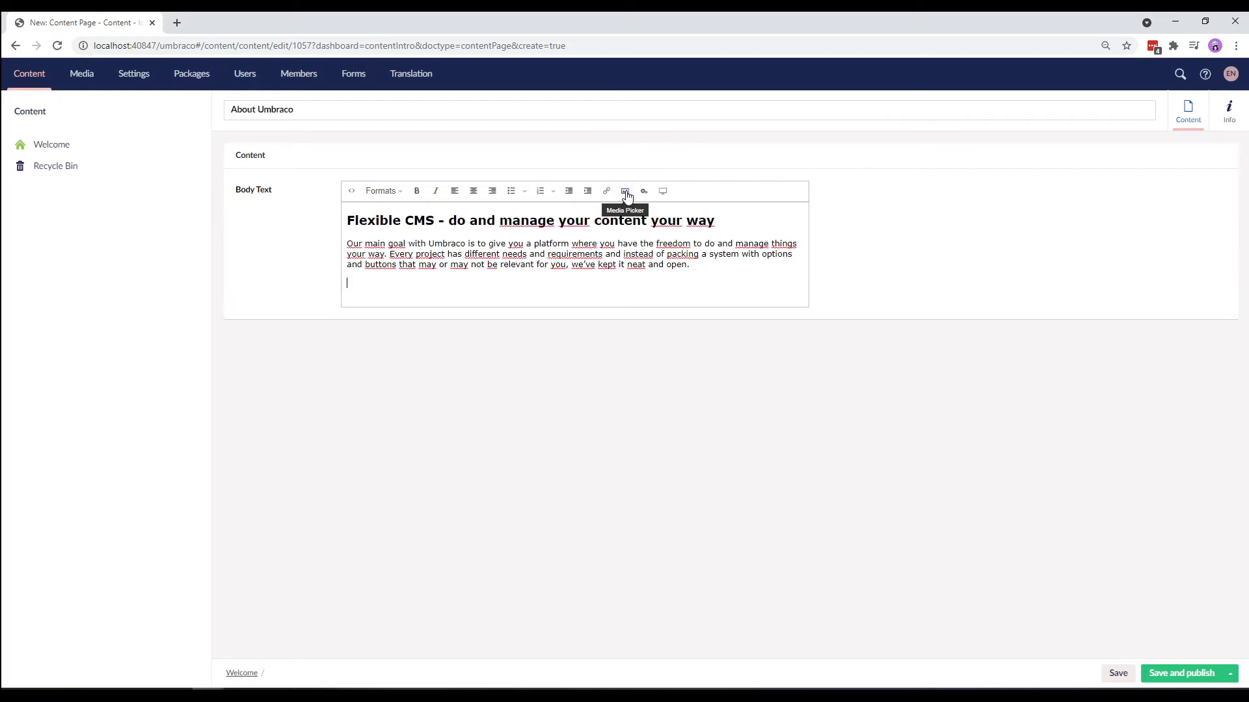
Step: Upload and insert the Swag_9882 photo into Body Text, then publish the page
left_click(625, 191)
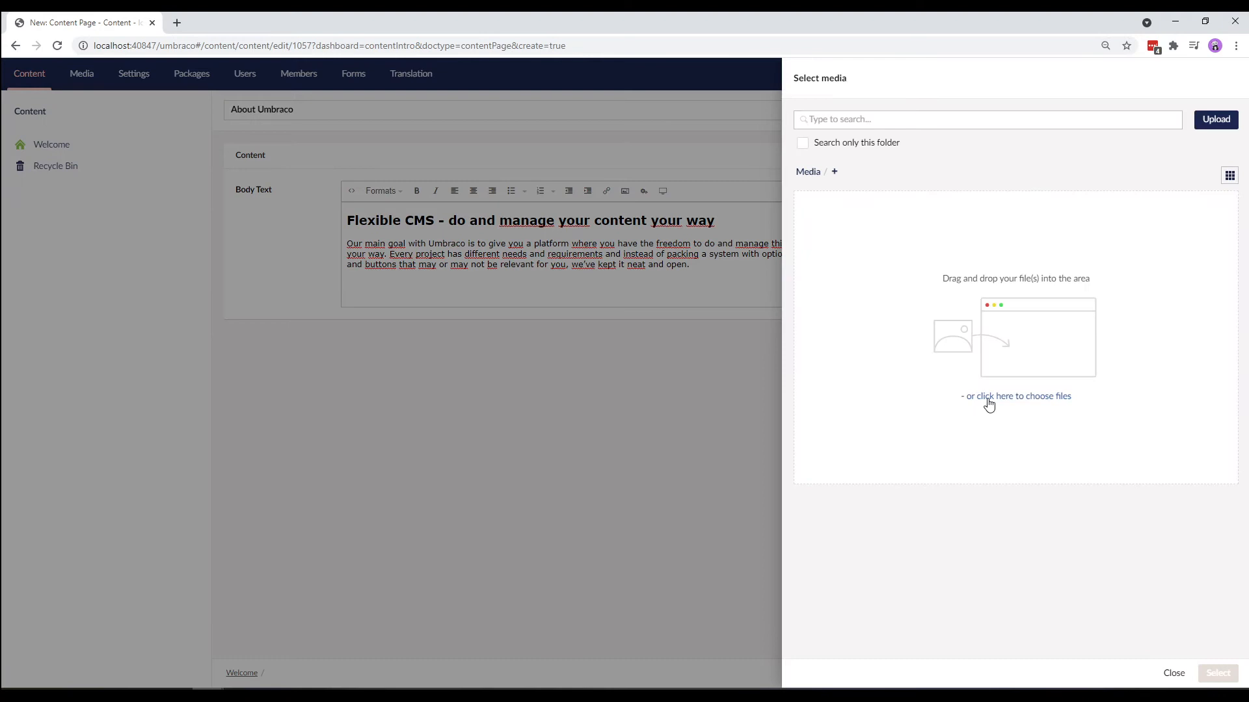
left_click(1016, 396)
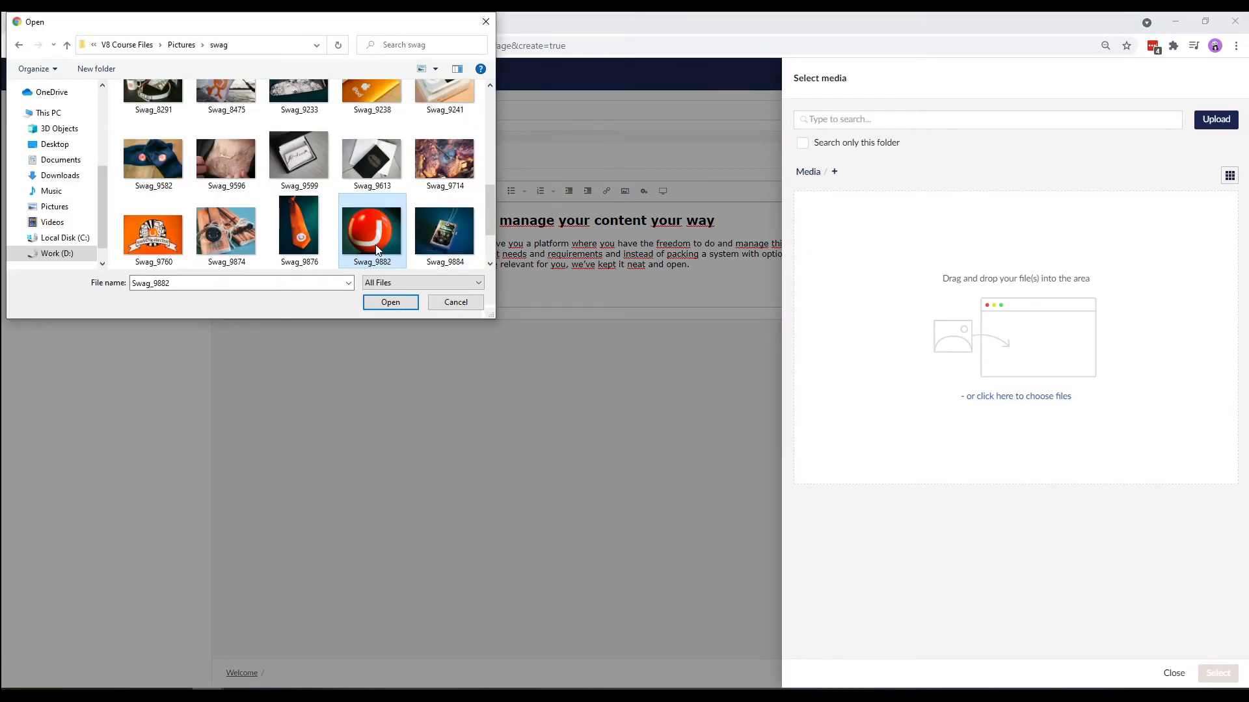
left_click(390, 302)
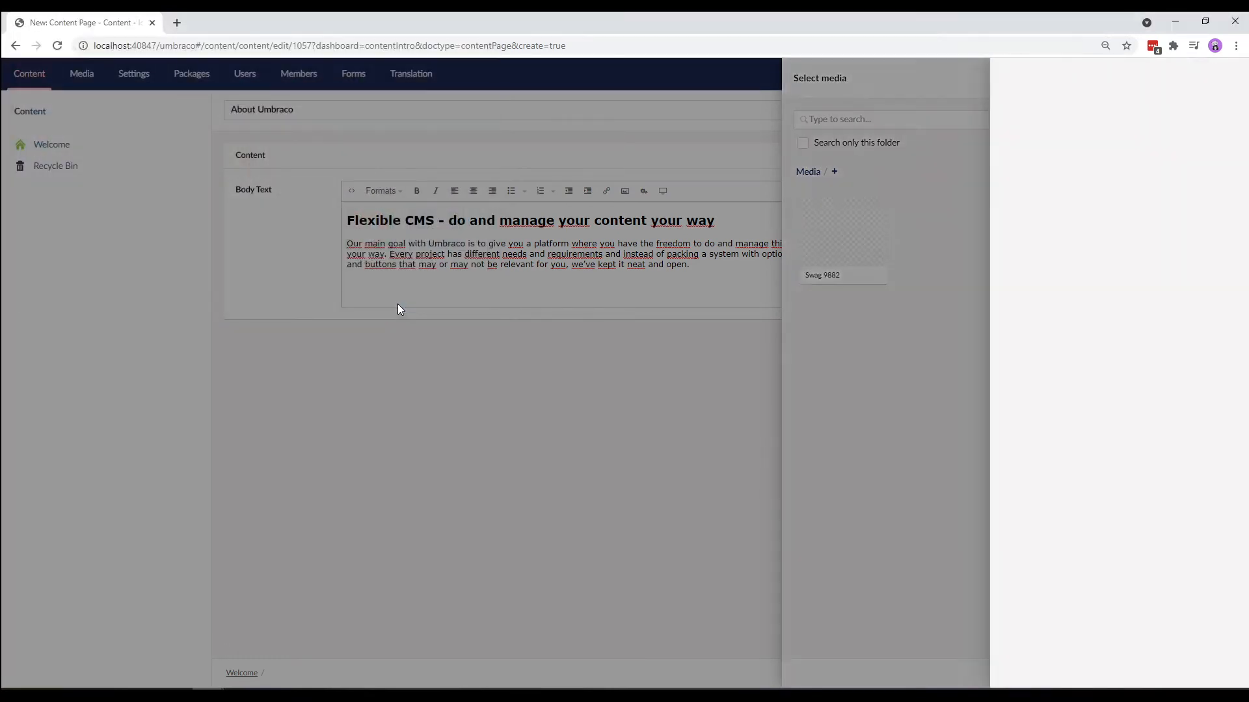
left_click(841, 231)
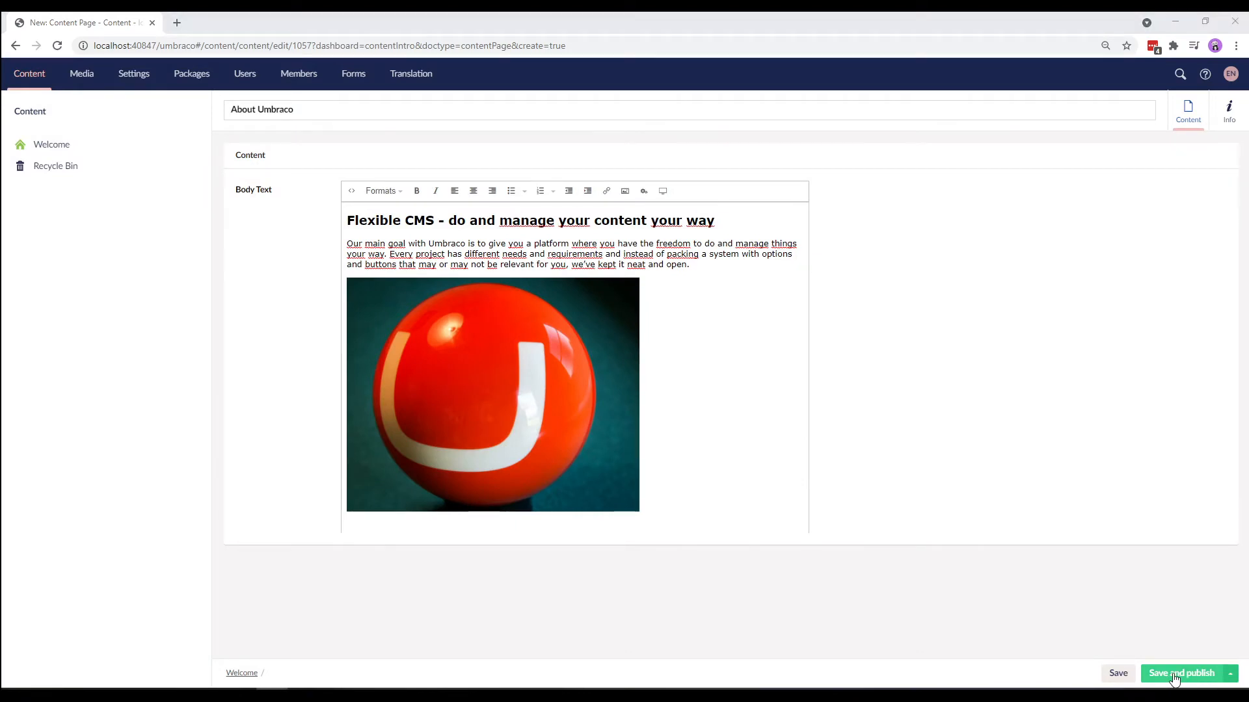
left_click(1181, 673)
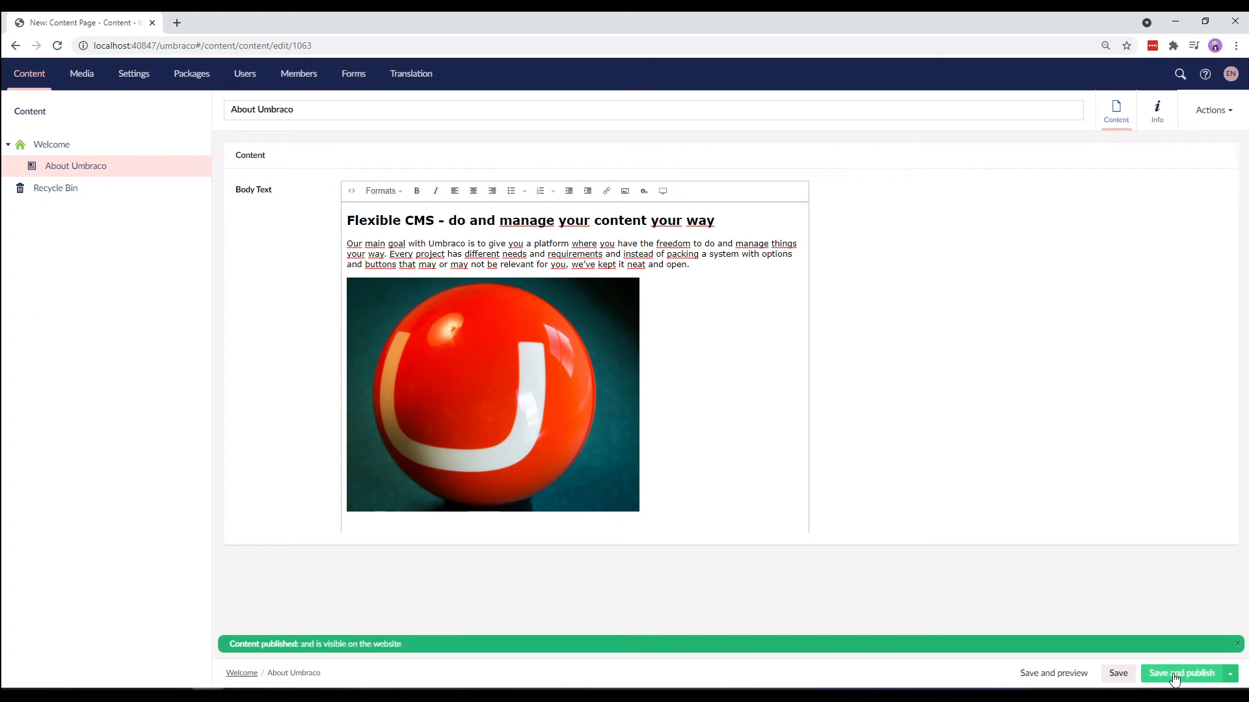
mouse_move(81, 204)
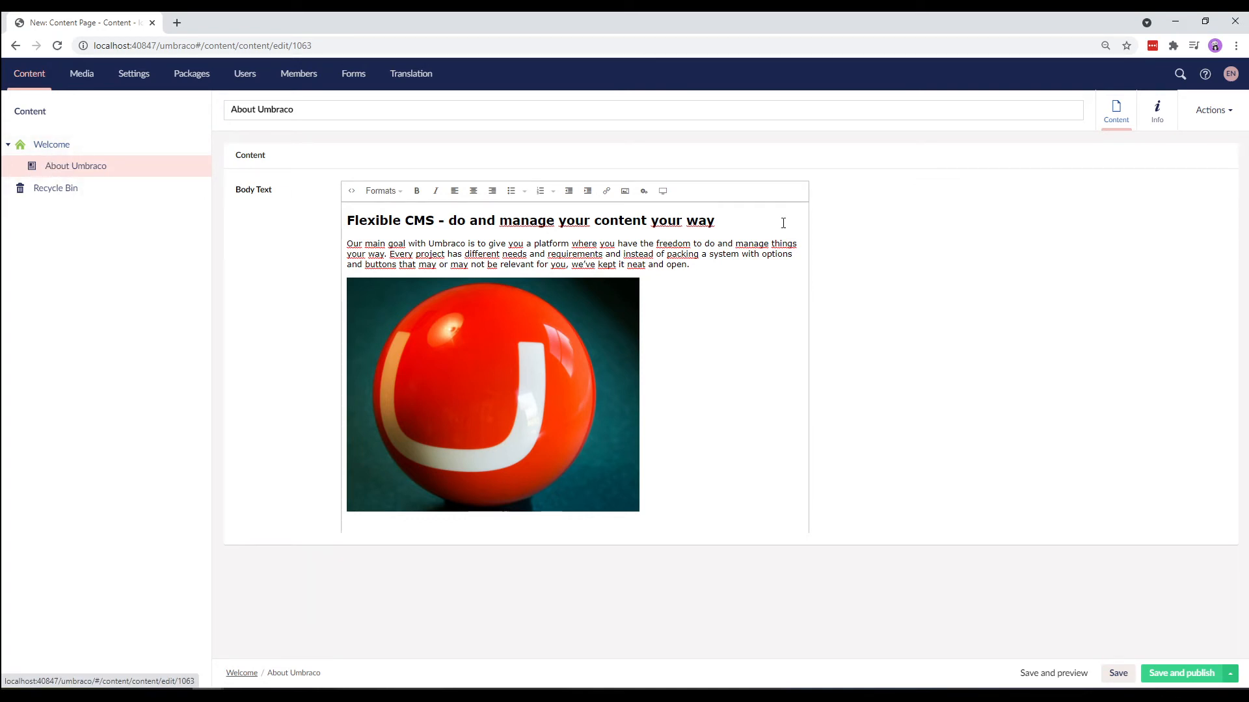
mouse_move(1156, 110)
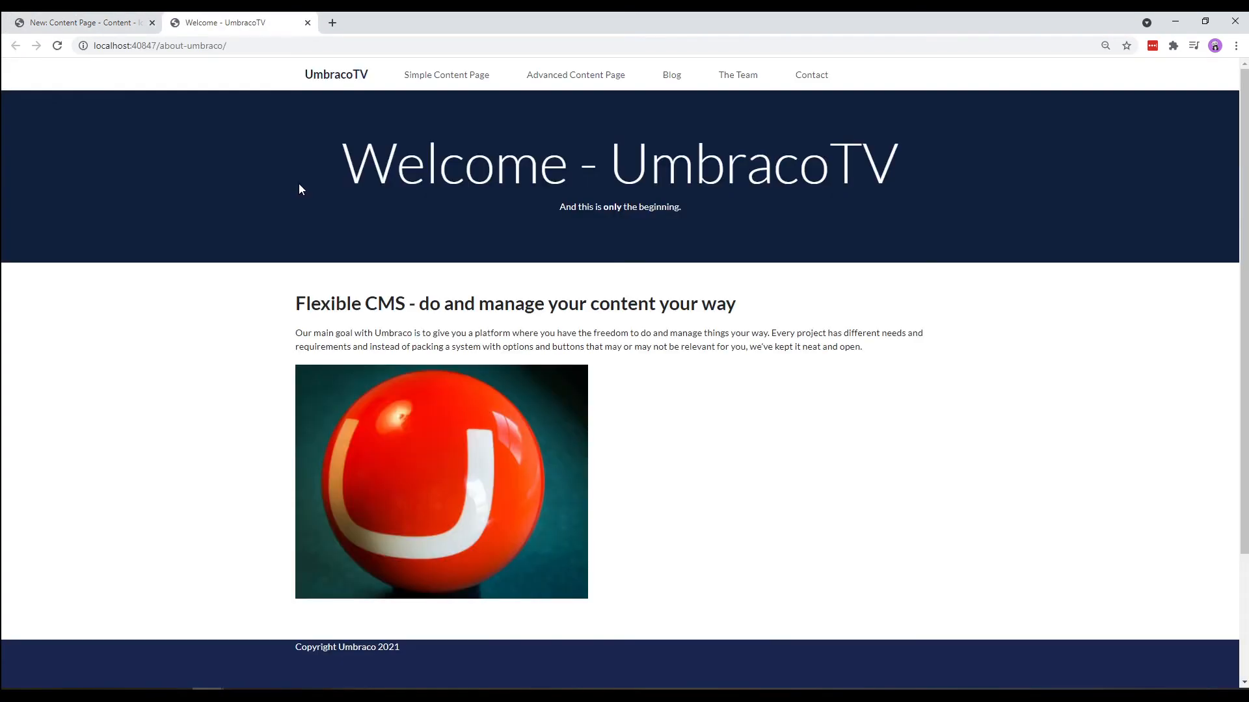
mouse_move(549, 239)
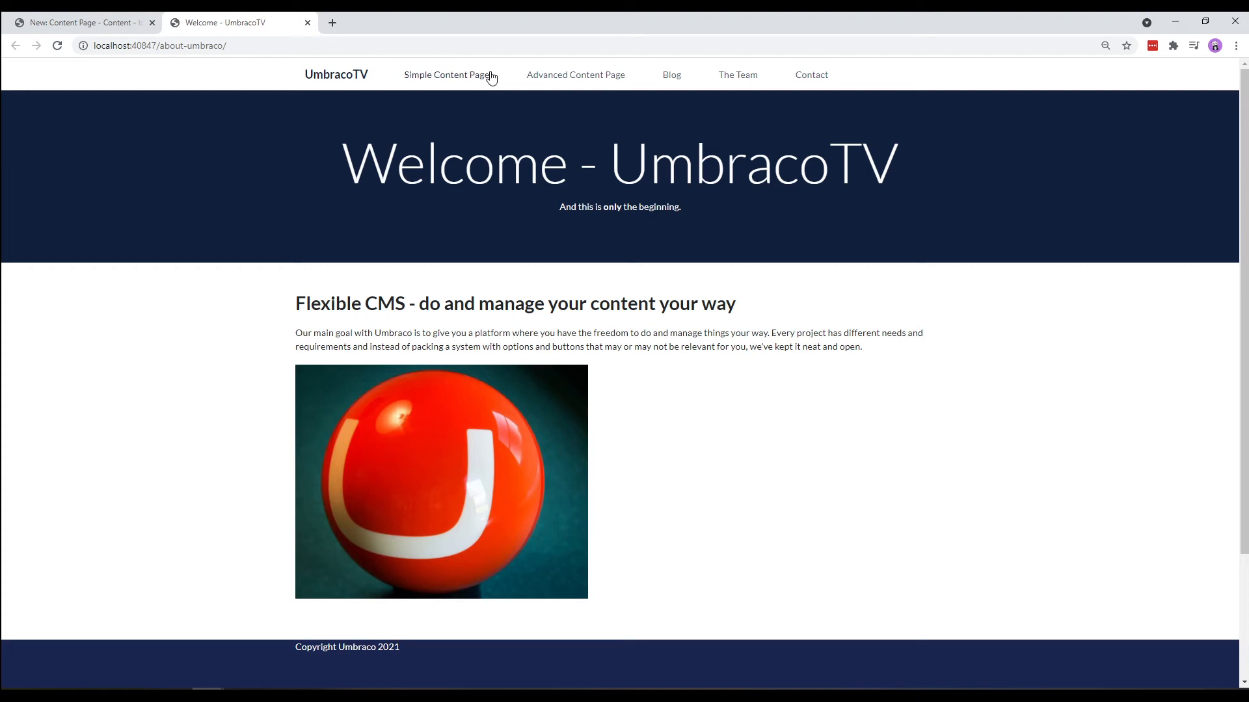
mouse_move(700, 90)
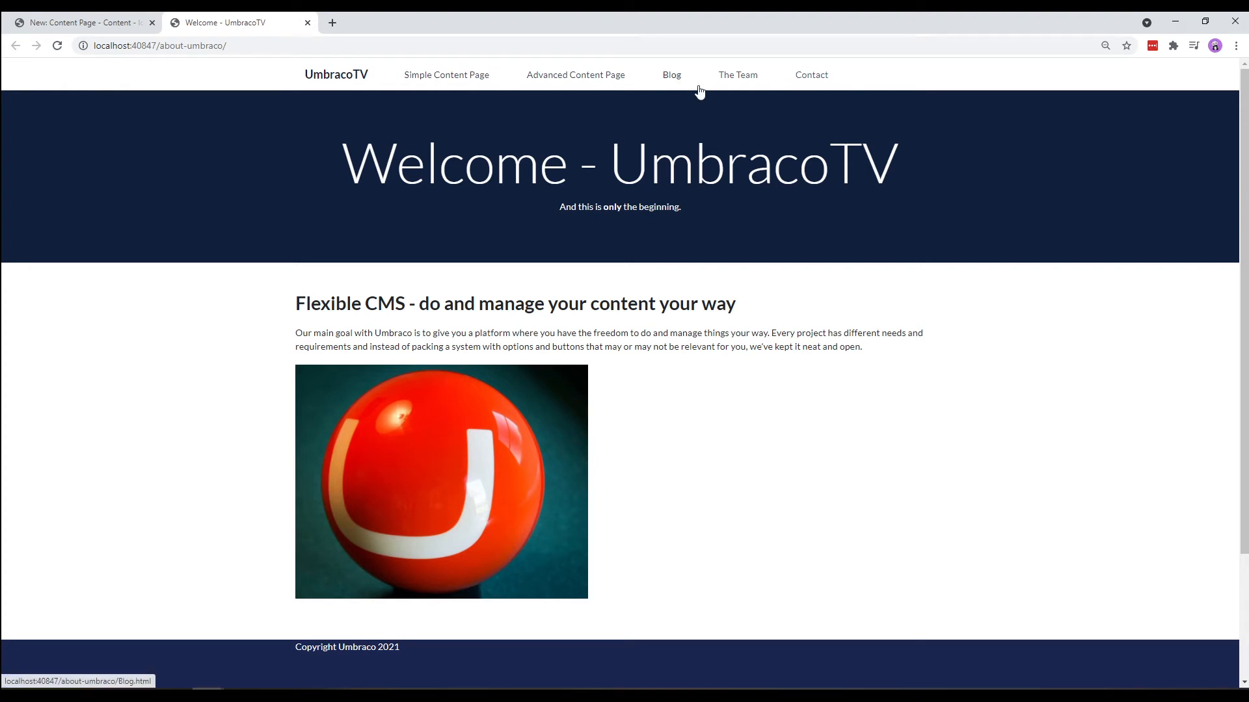
mouse_move(1240, 130)
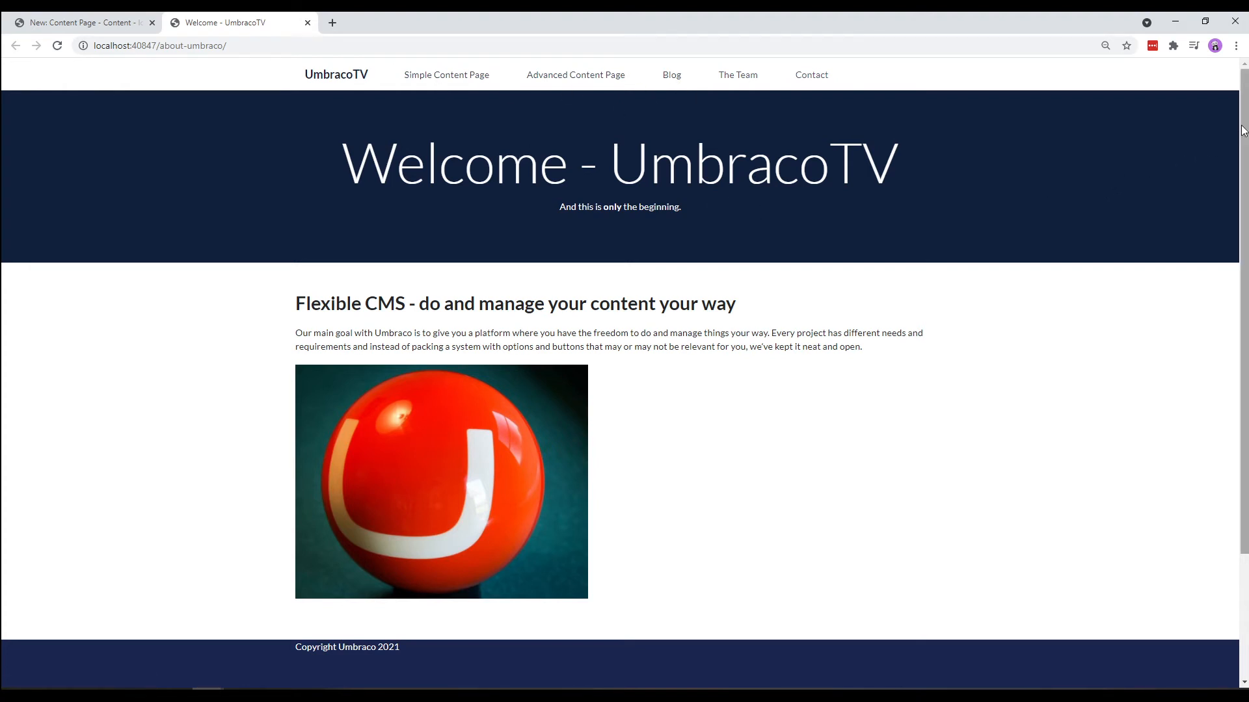
Step: Scroll through the published About Umbraco page, then return to the backoffice tab
scroll("down", 3)
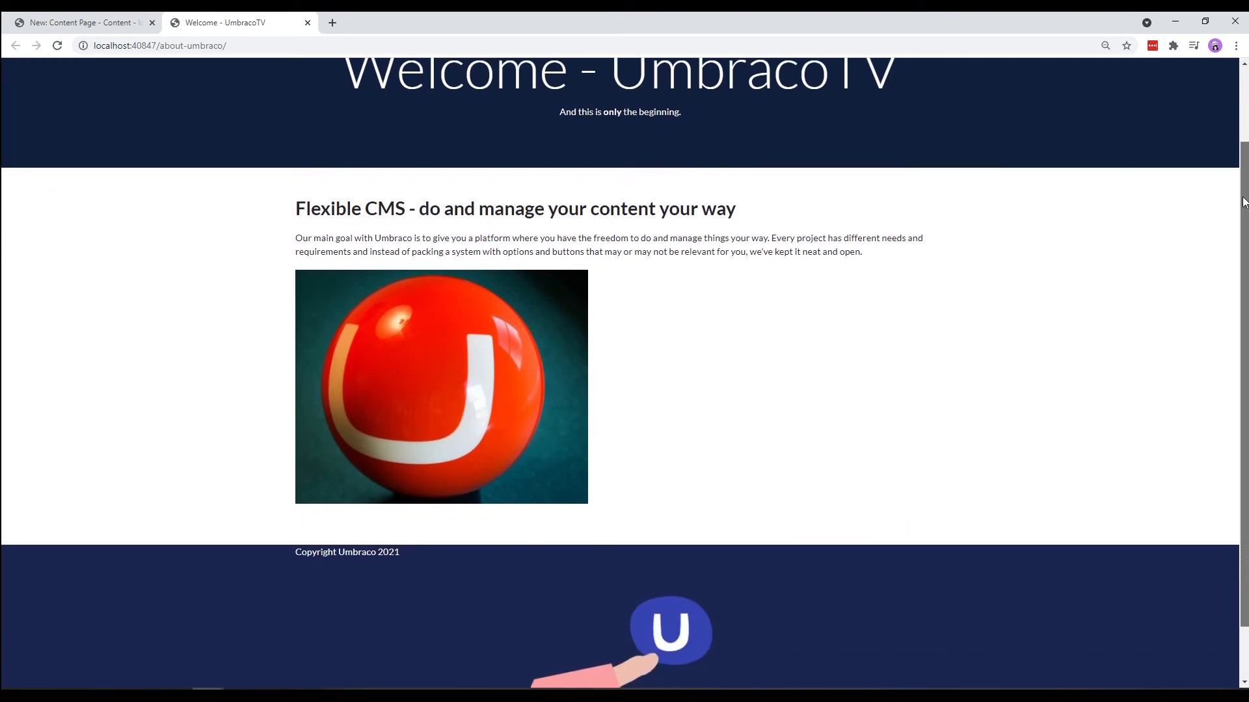
scroll("down", 3)
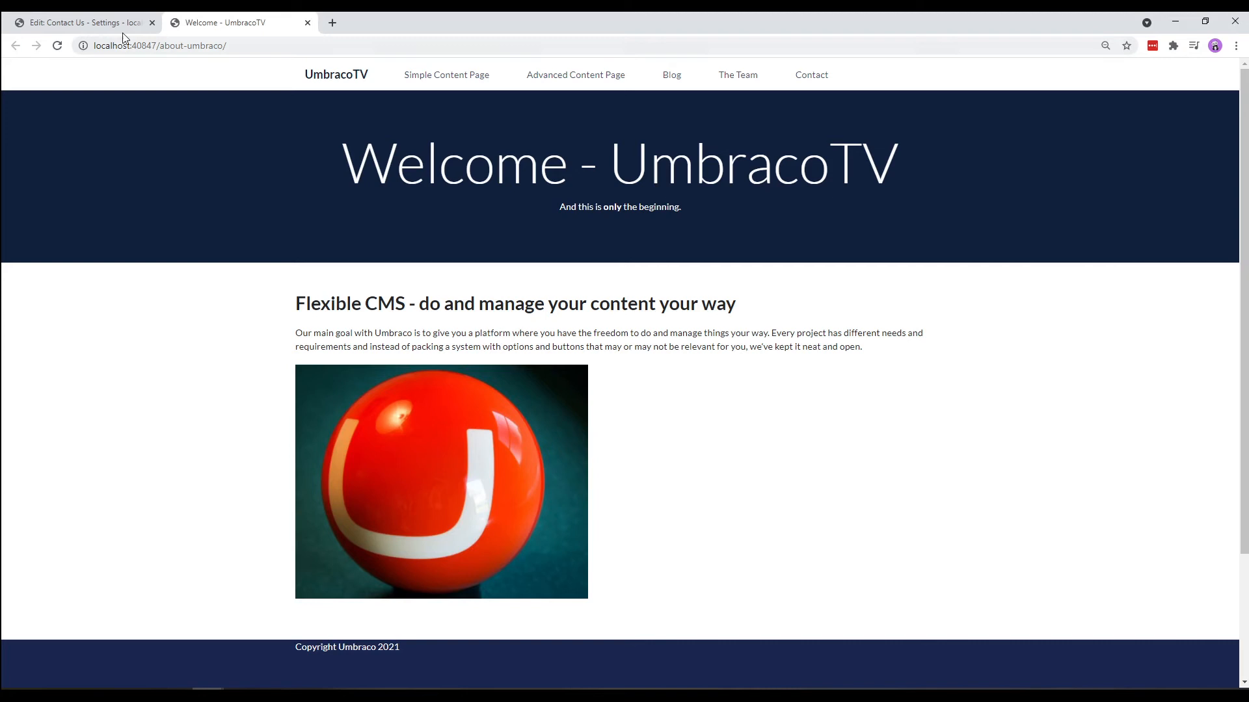
left_click(79, 22)
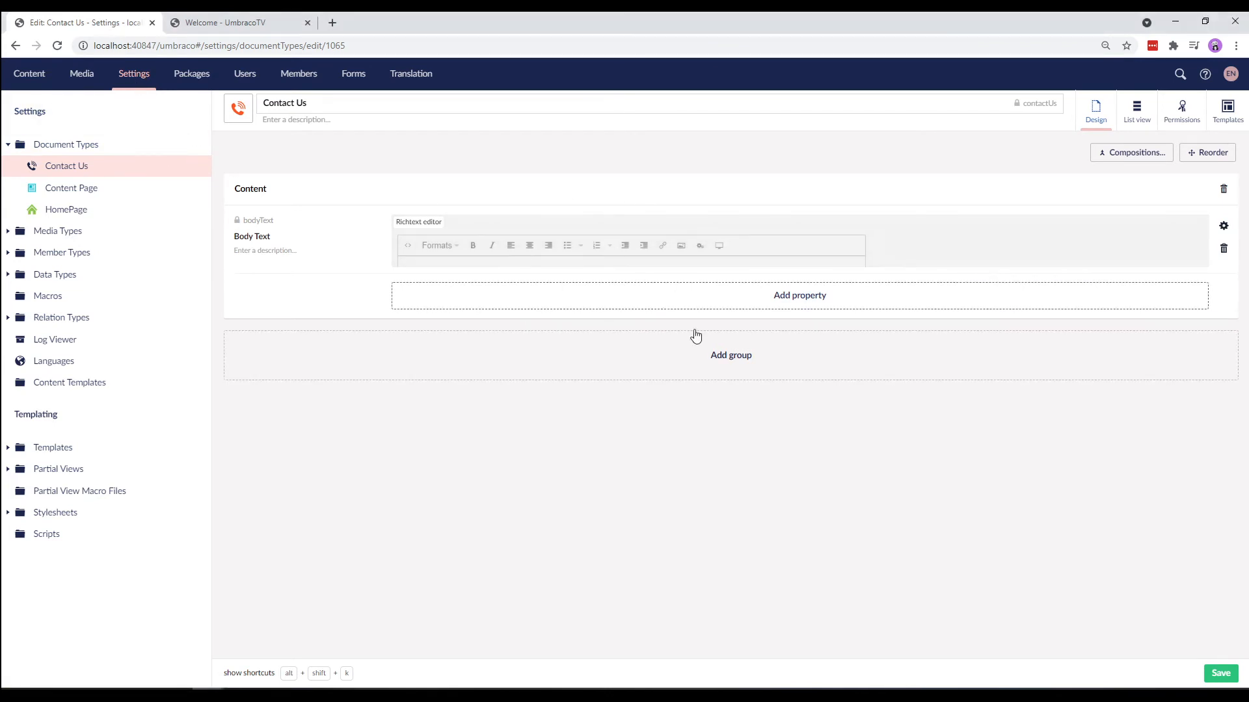
mouse_move(690, 431)
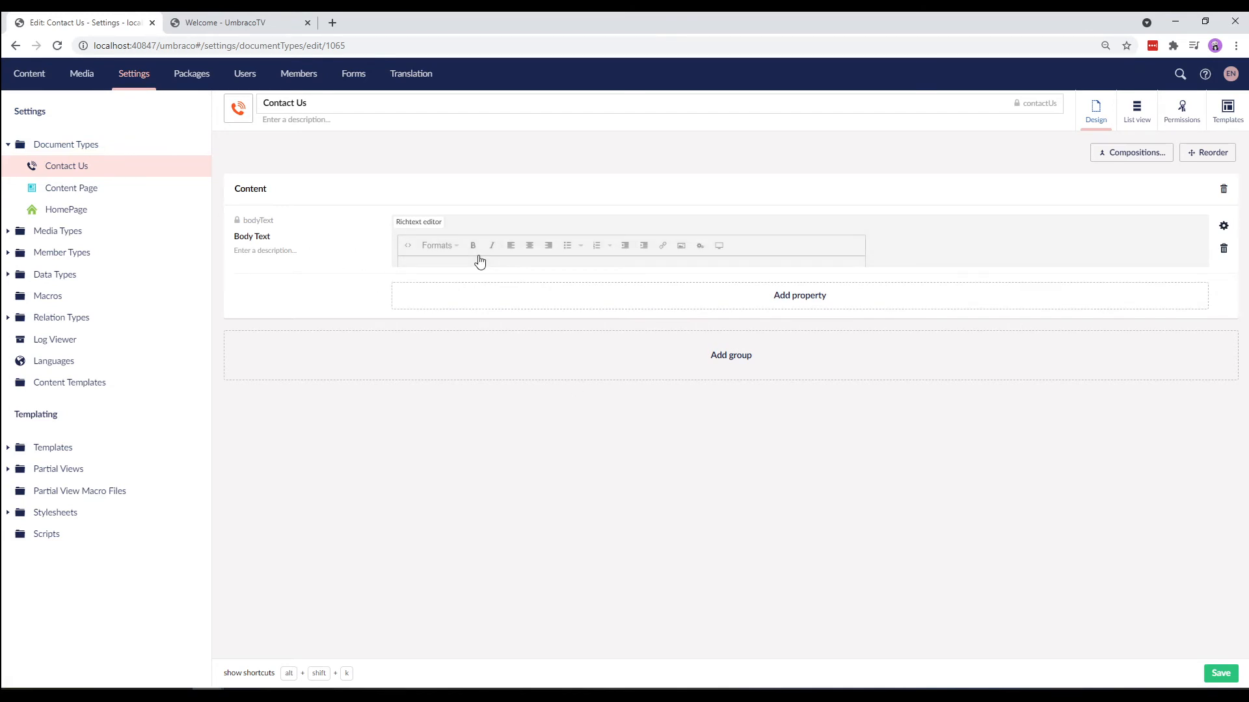
Step: Review HomePage's permissions allowing Content Page and Contact Us children, and expand Templates
left_click(66, 209)
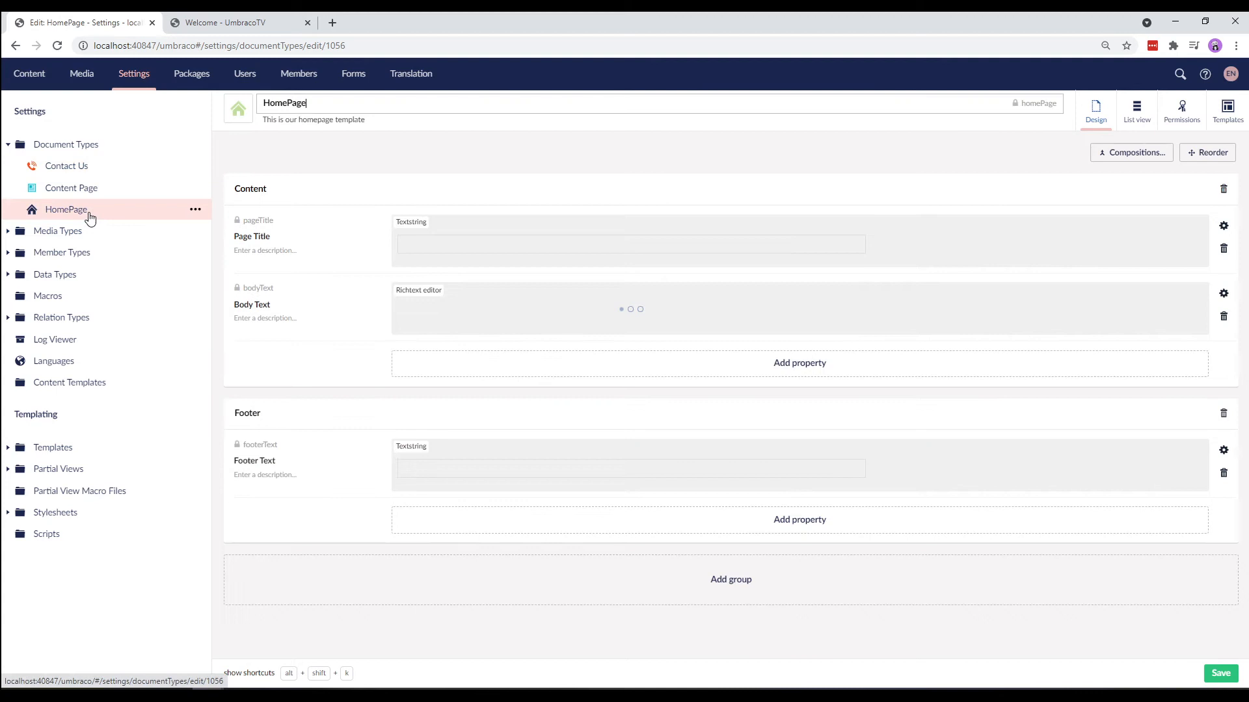
left_click(1181, 110)
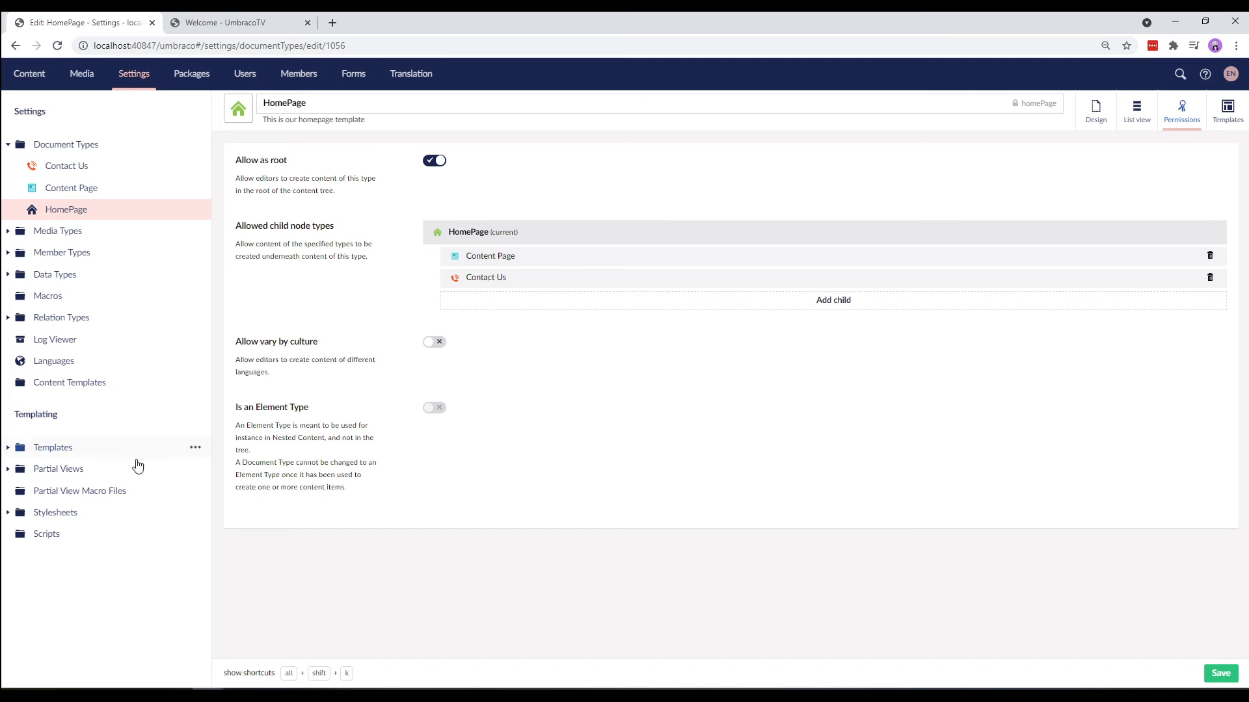
left_click(8, 447)
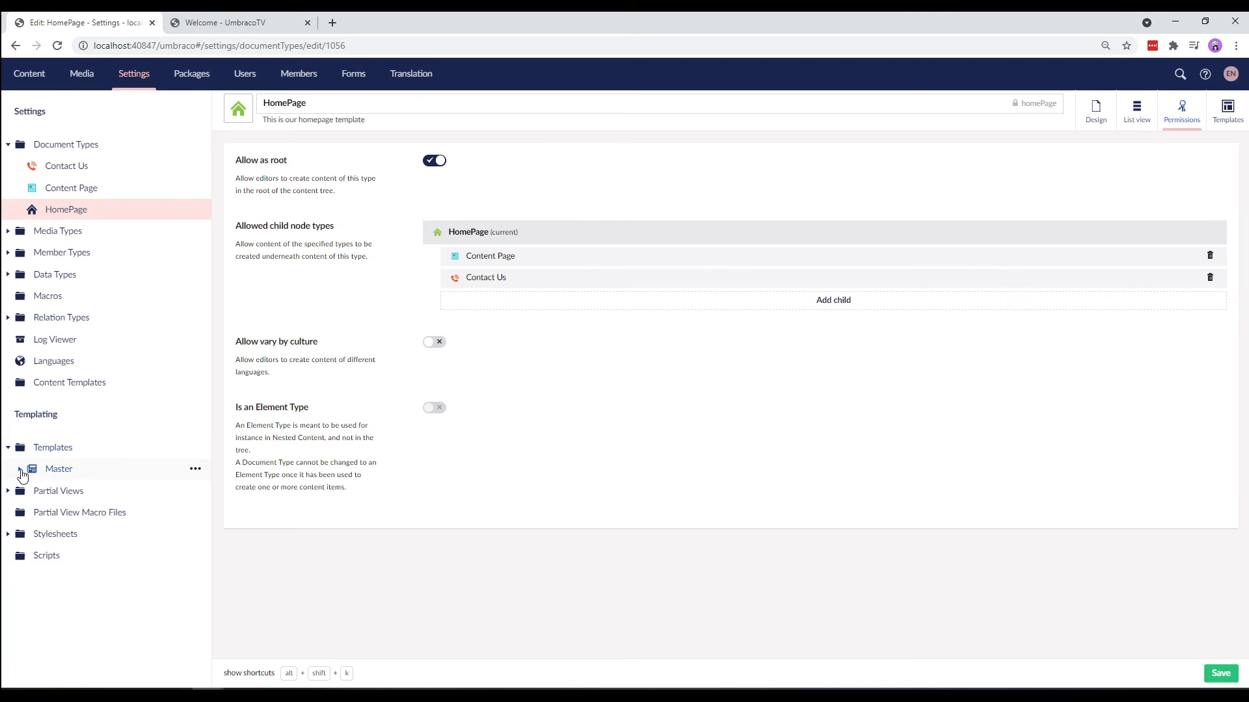
Step: Expand the Master templates to review Contact Us, then switch to the Content section
left_click(20, 469)
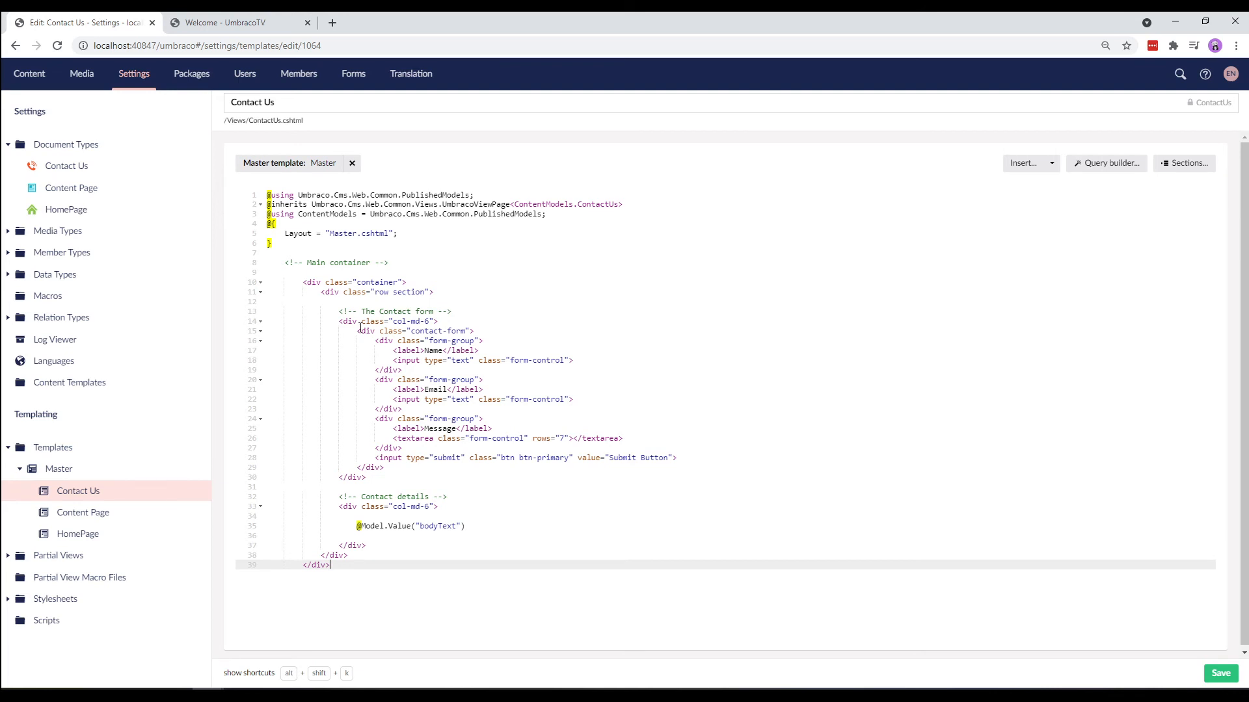
mouse_move(542, 333)
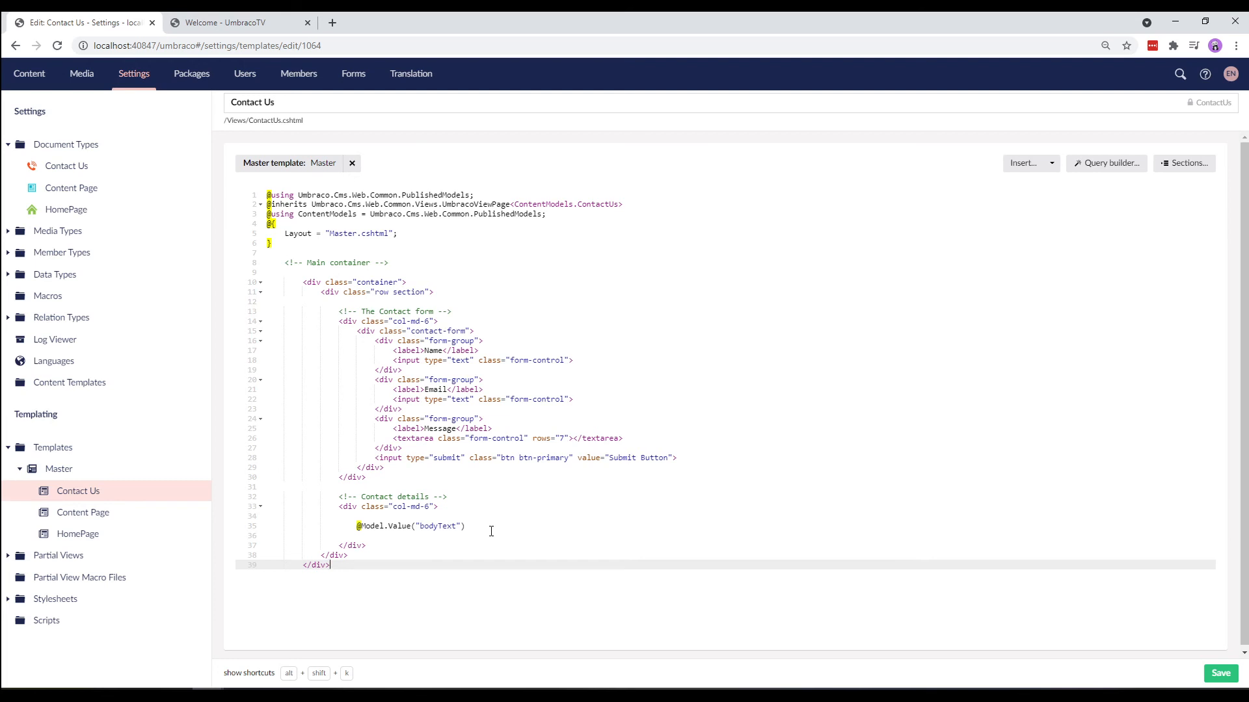
mouse_move(29, 74)
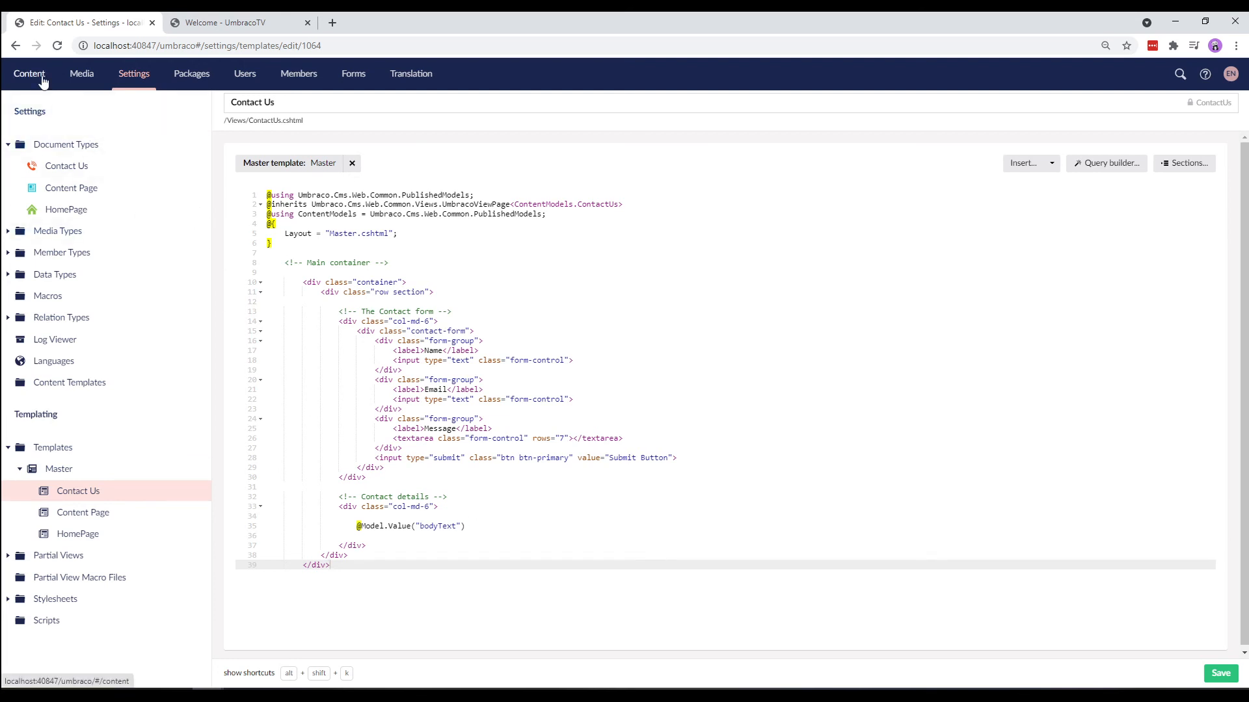
left_click(29, 74)
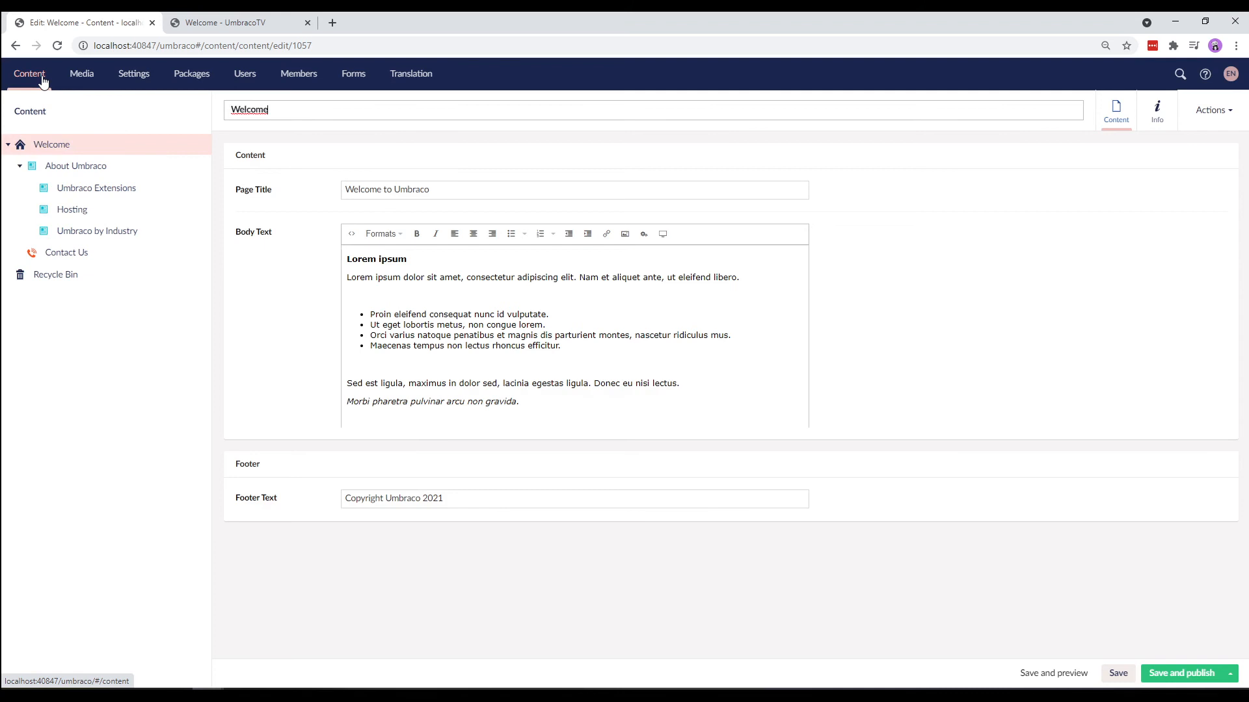
mouse_move(56, 118)
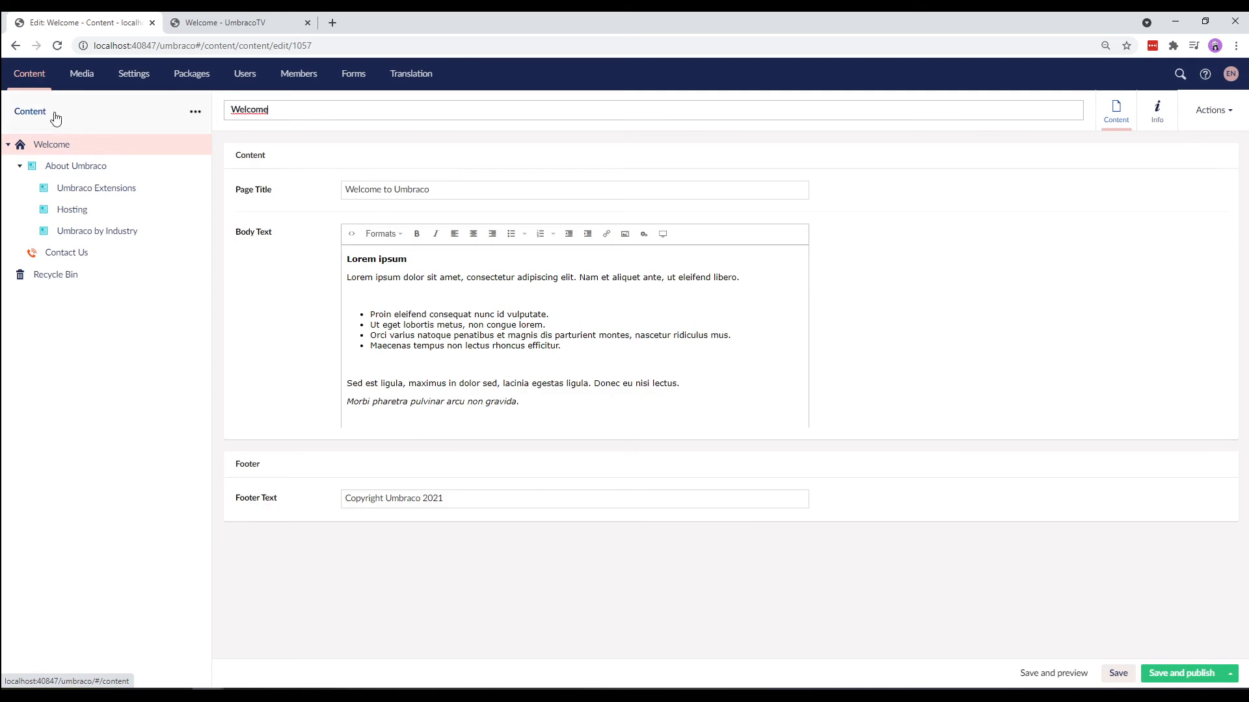
Step: Check the Contact Us page's Info details and open its live /contact-us/ link
left_click(66, 252)
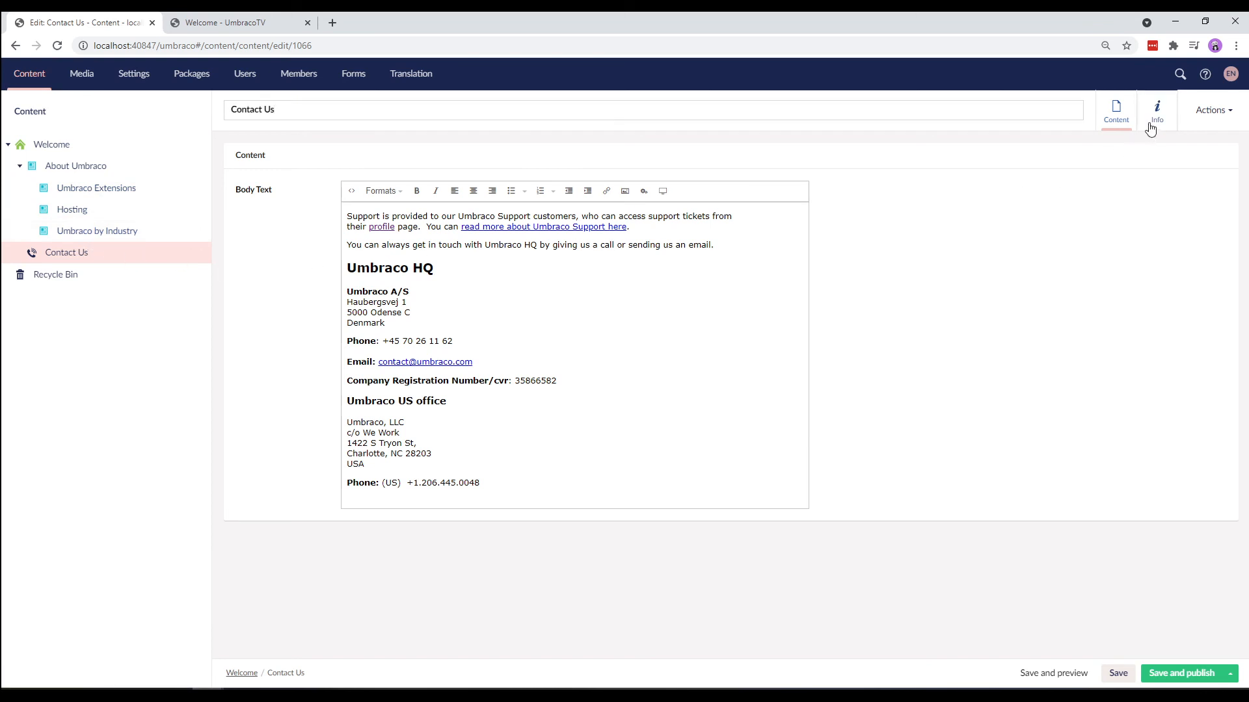
left_click(1155, 111)
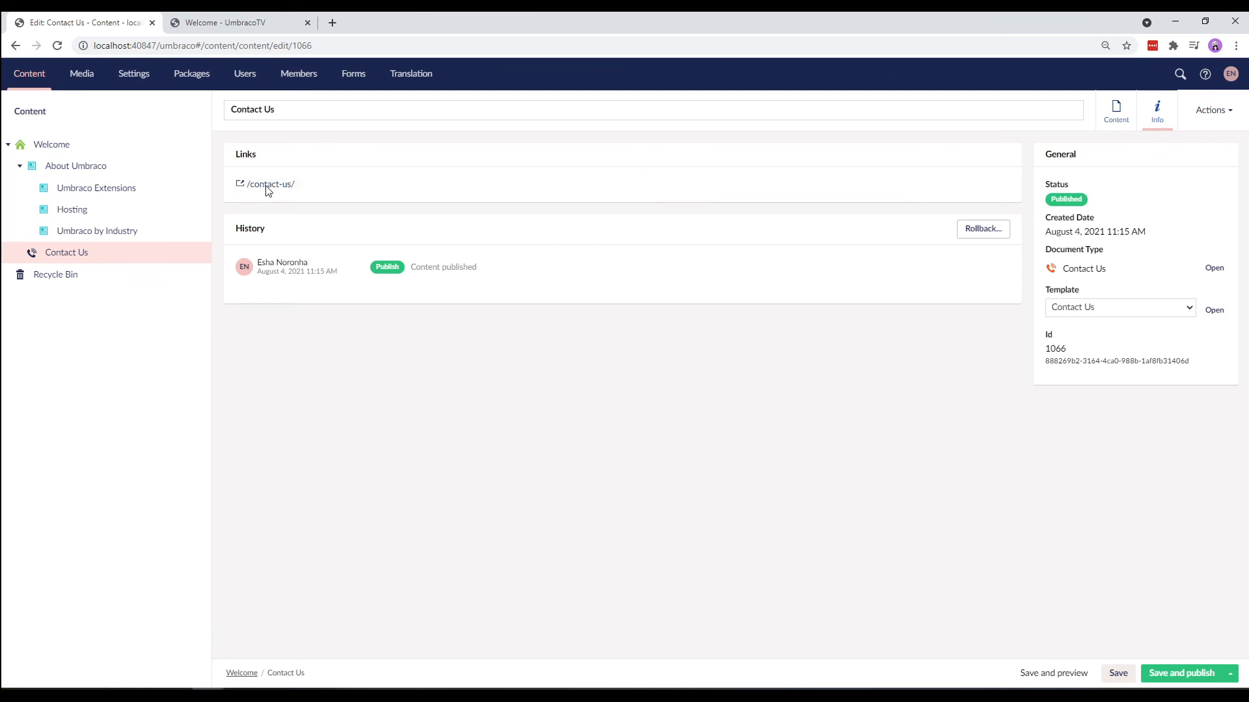
left_click(270, 184)
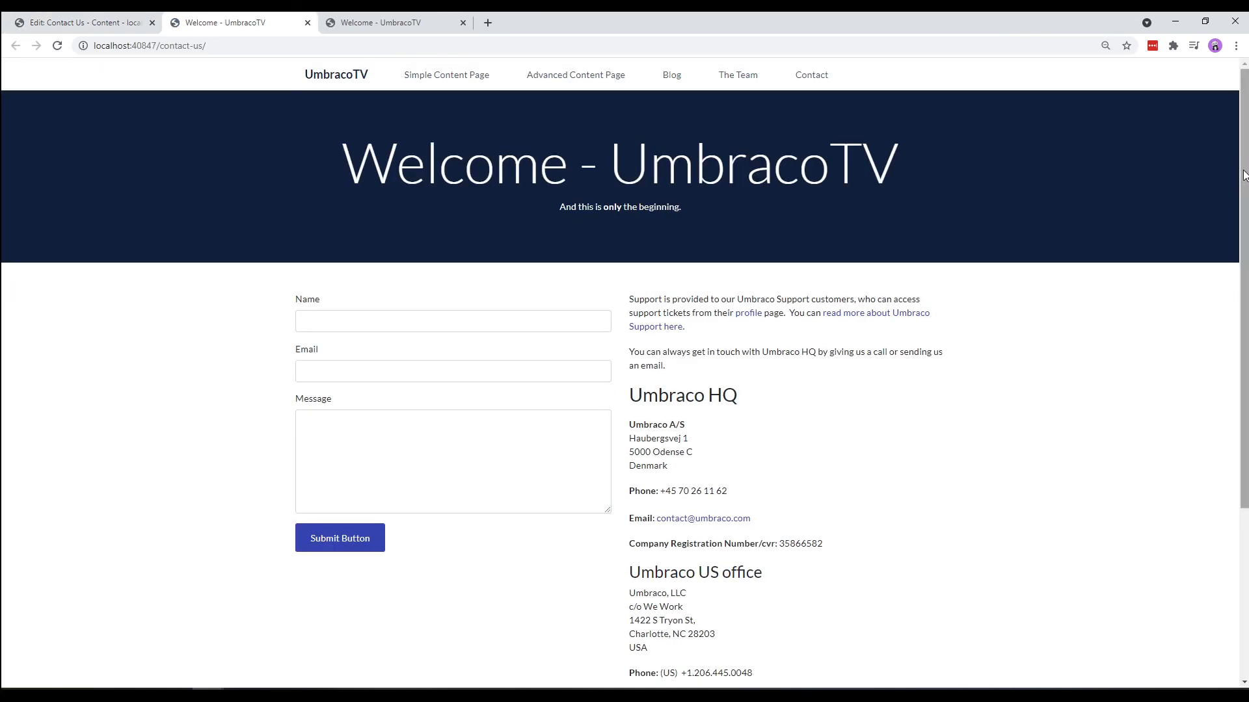
Step: Scroll the live Contact Us page, then switch back to the about-umbraco tab
scroll("down", 3)
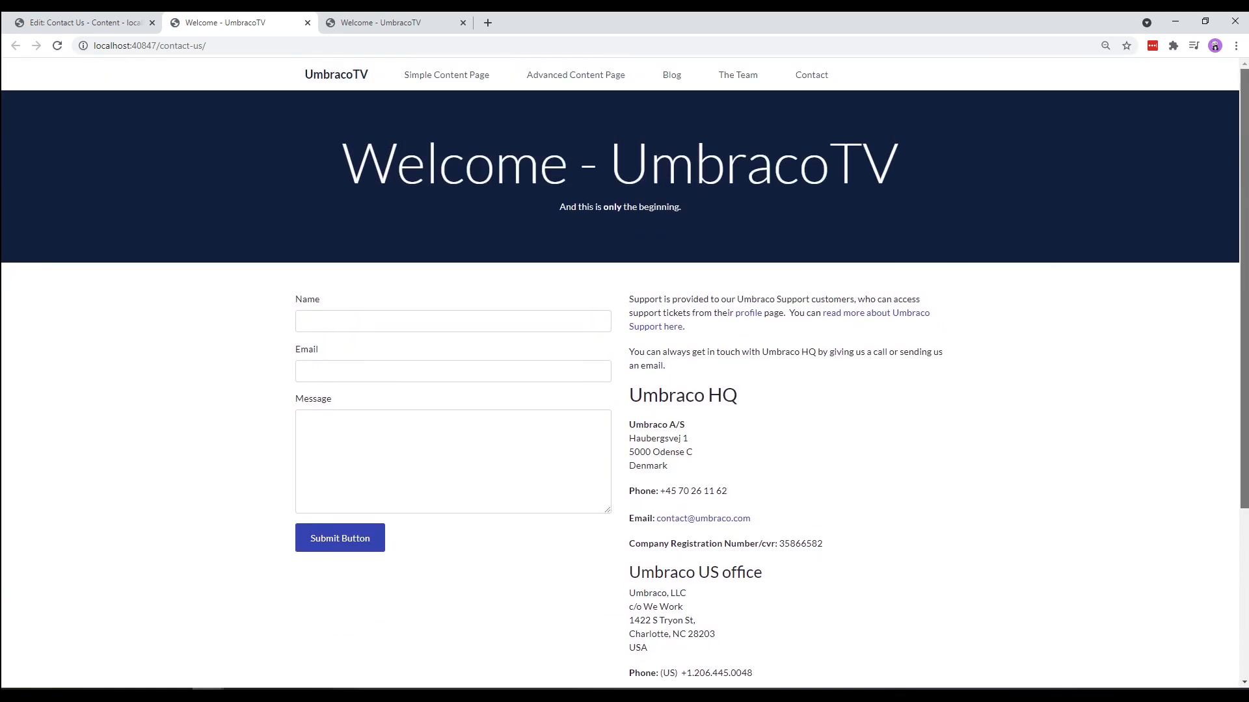
mouse_move(1168, 152)
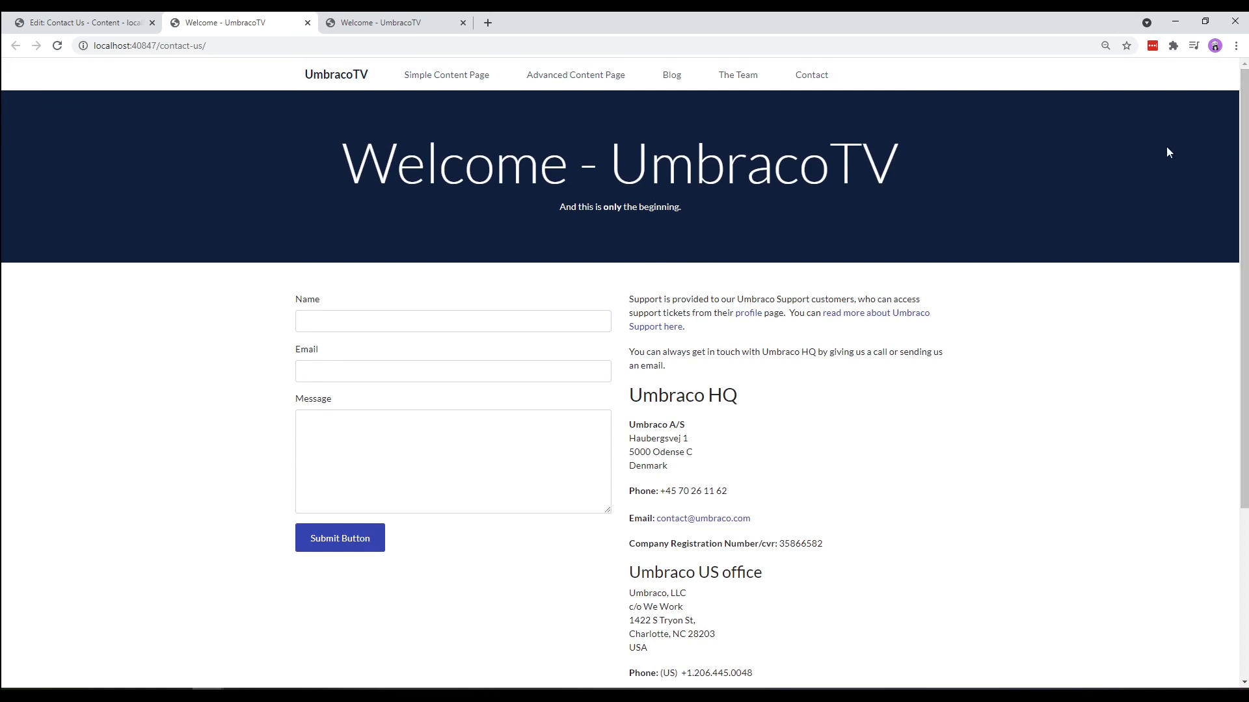
mouse_move(568, 125)
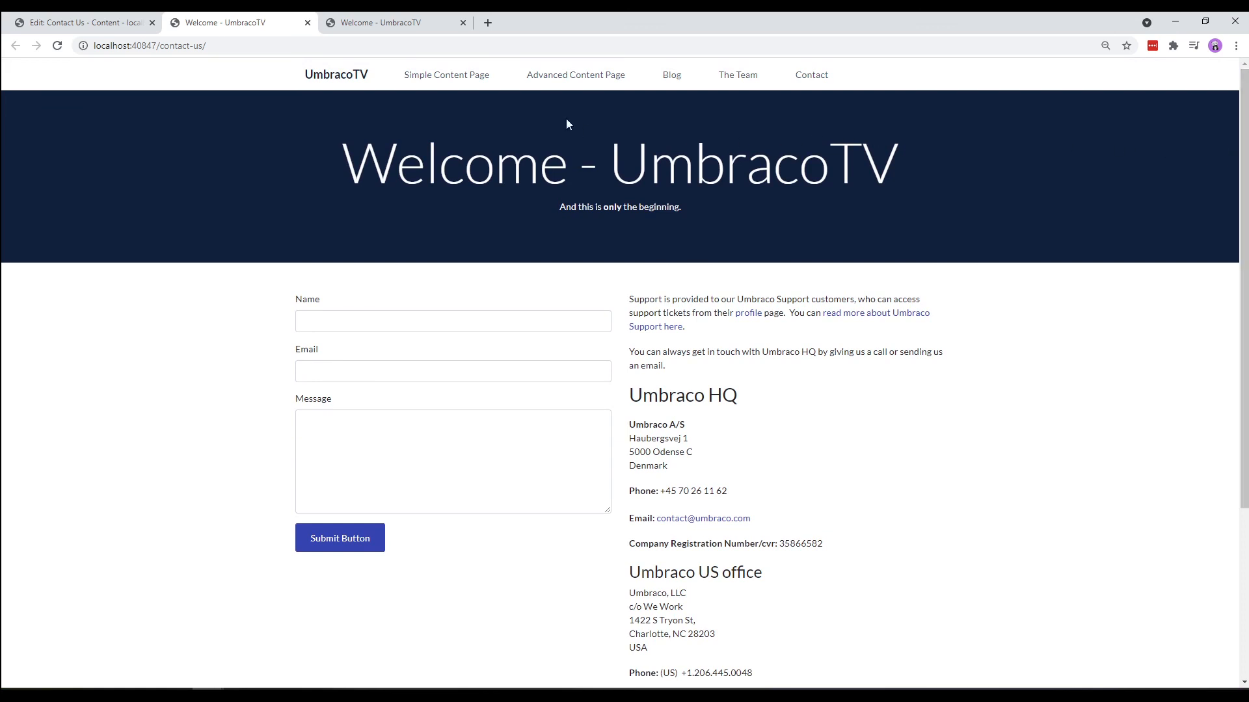
left_click(394, 22)
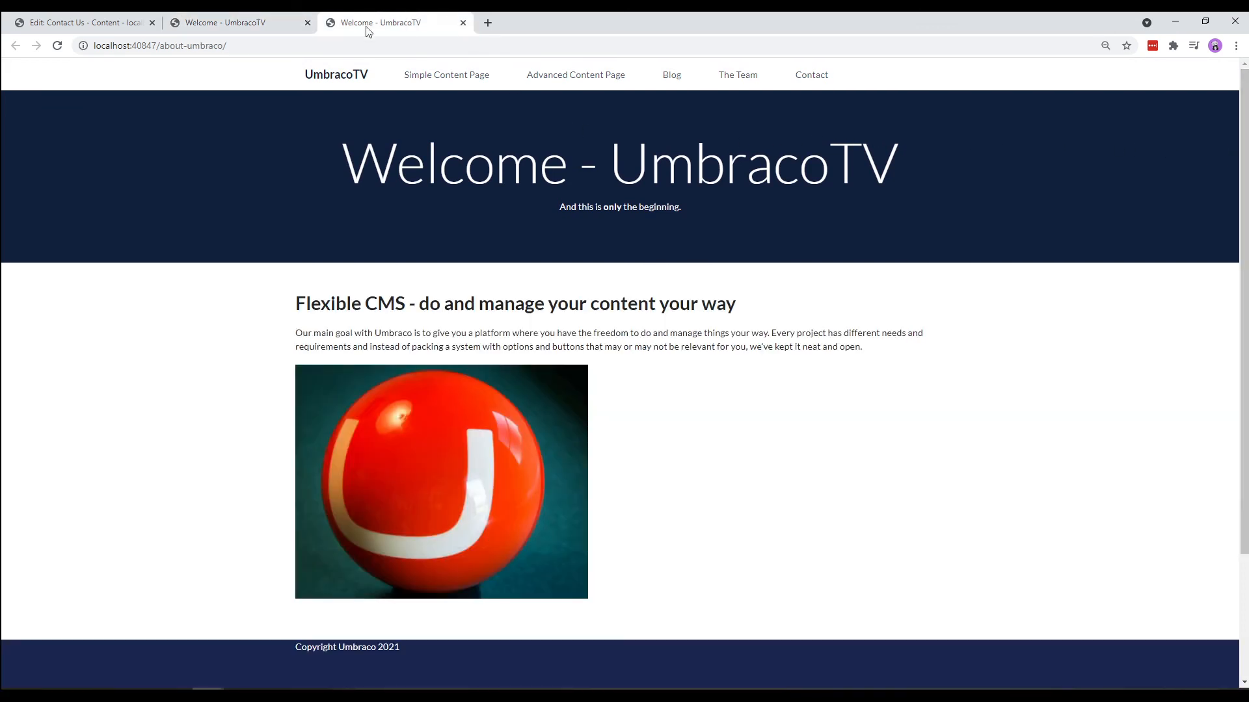
left_click(239, 21)
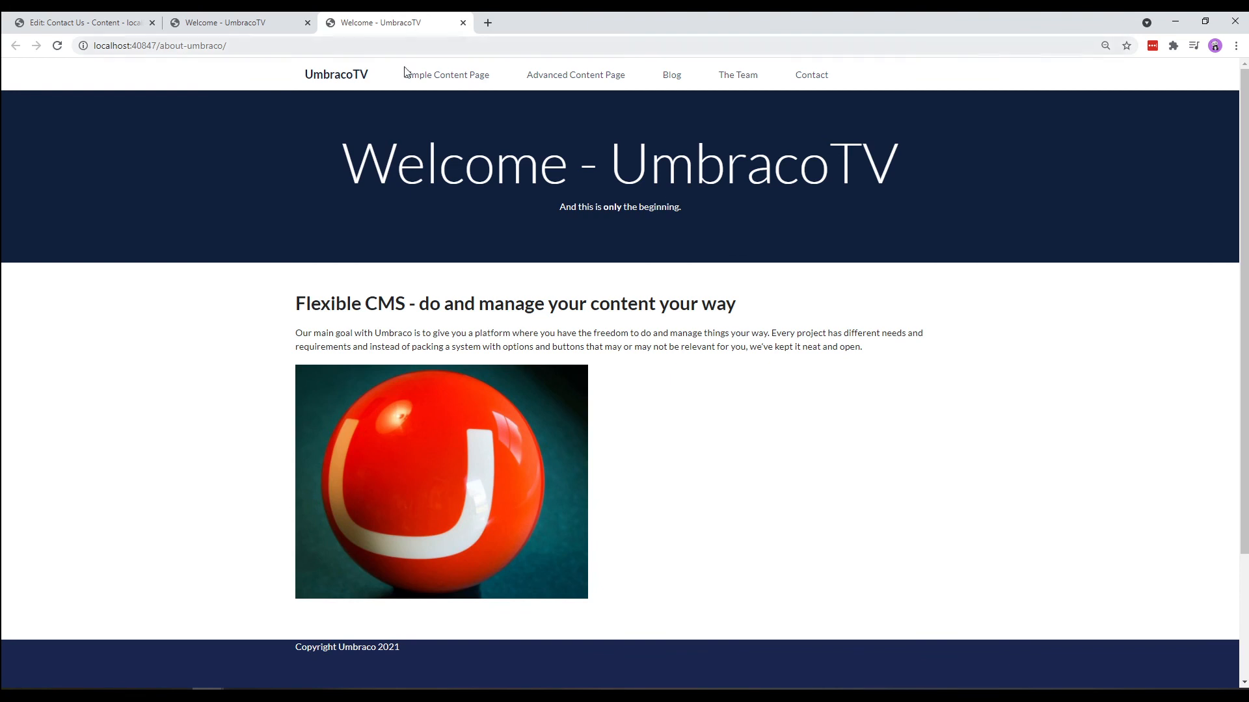
mouse_move(550, 165)
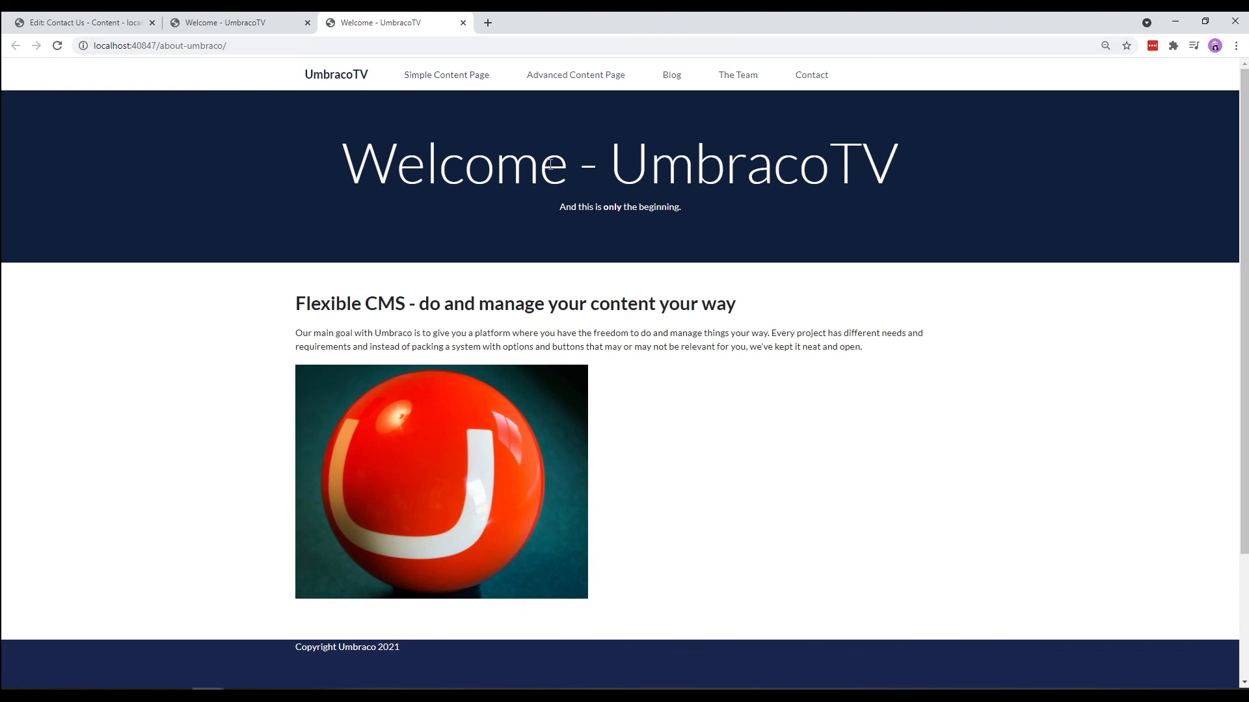